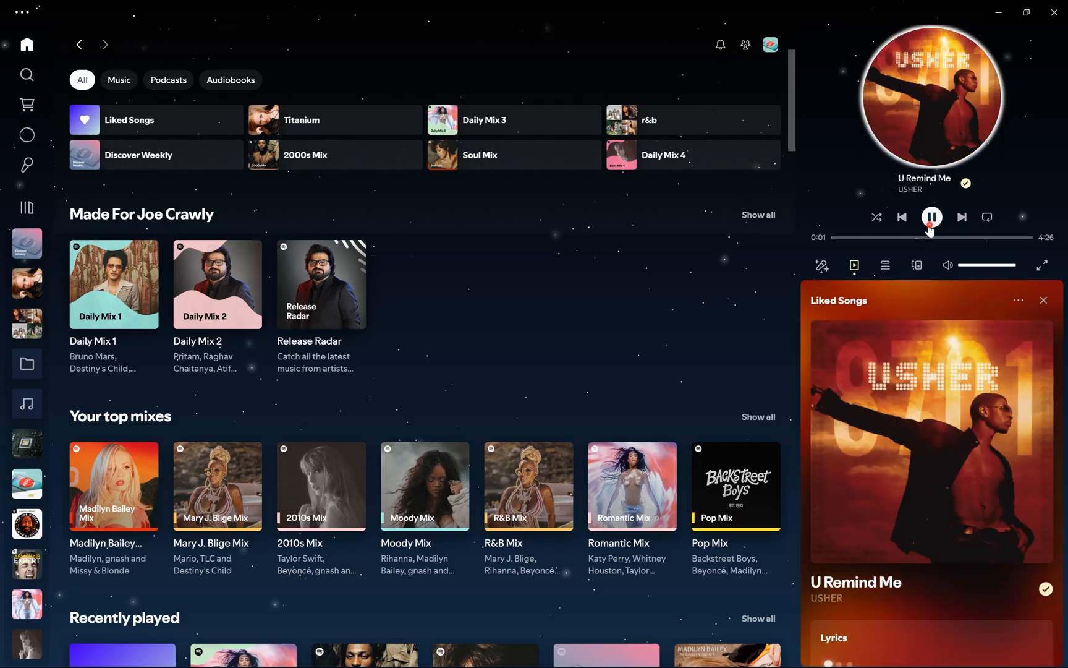
Pause playback of U Remind Me and switch to the Spicetify docs in the browser.
left_click(931, 216)
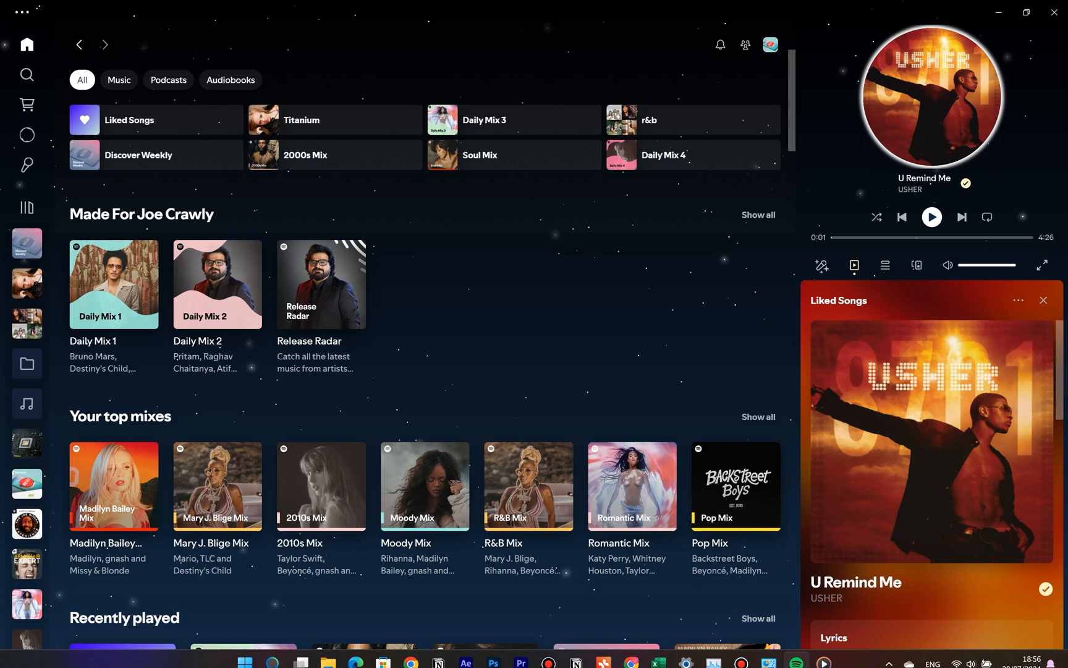
left_click(631, 651)
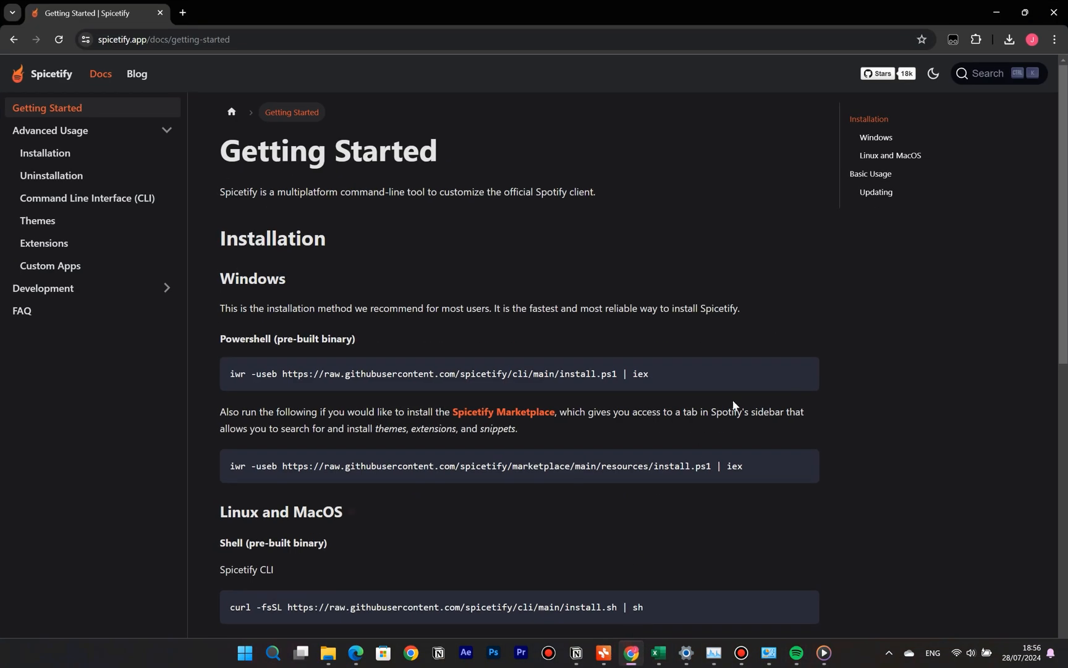
mouse_move(45, 244)
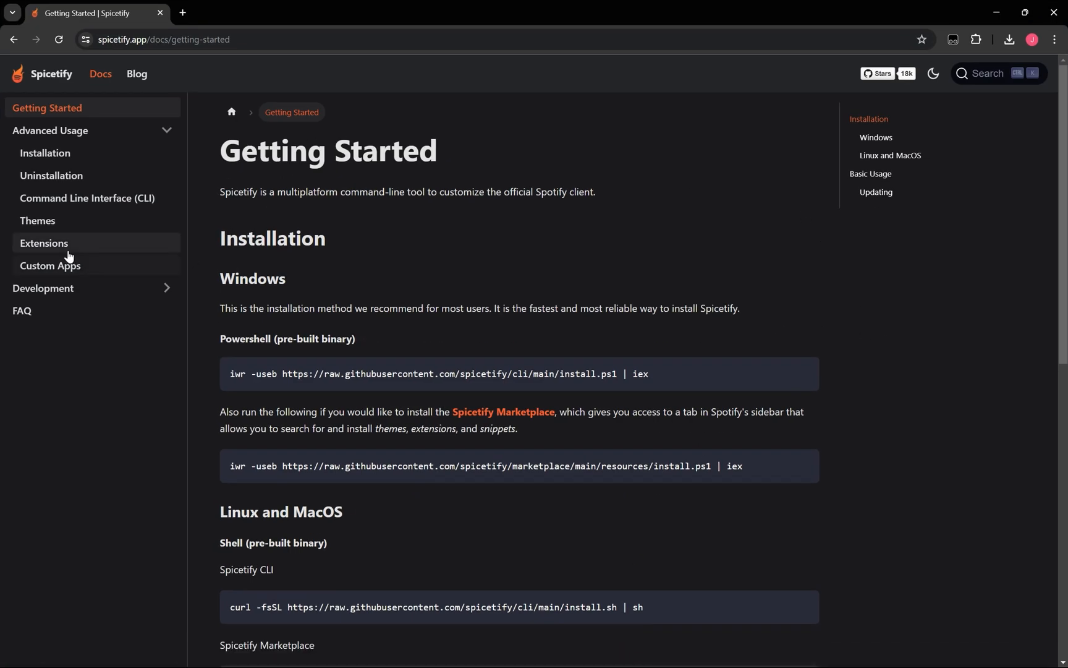
Show the Custom Apps docs page scrolled to the Lyrics Plus install commands.
left_click(49, 265)
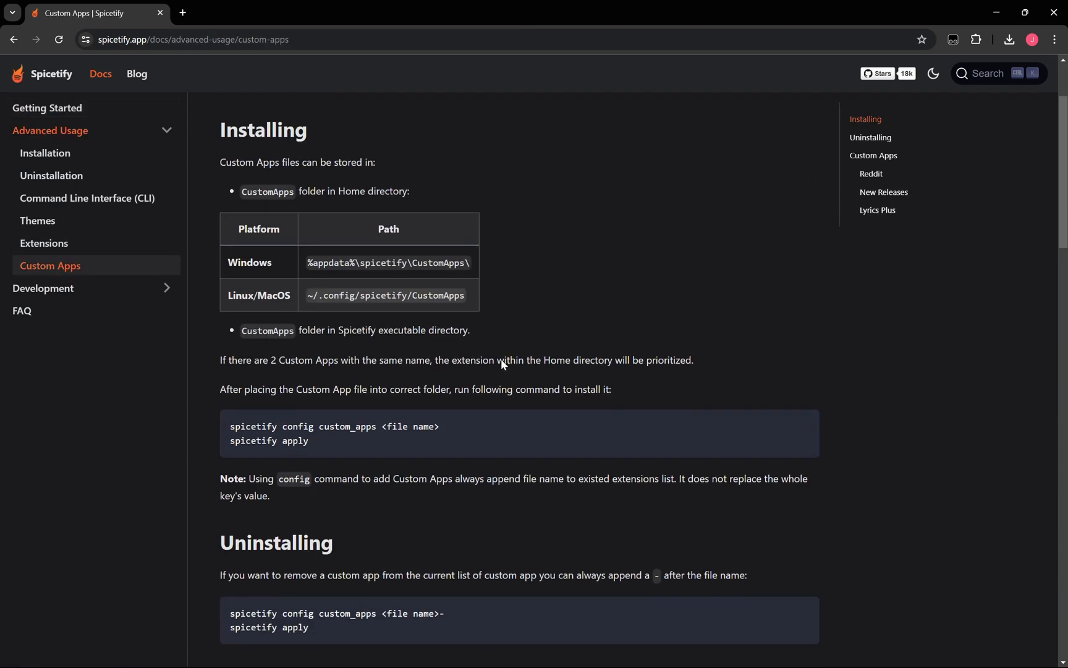
scroll("down", 3)
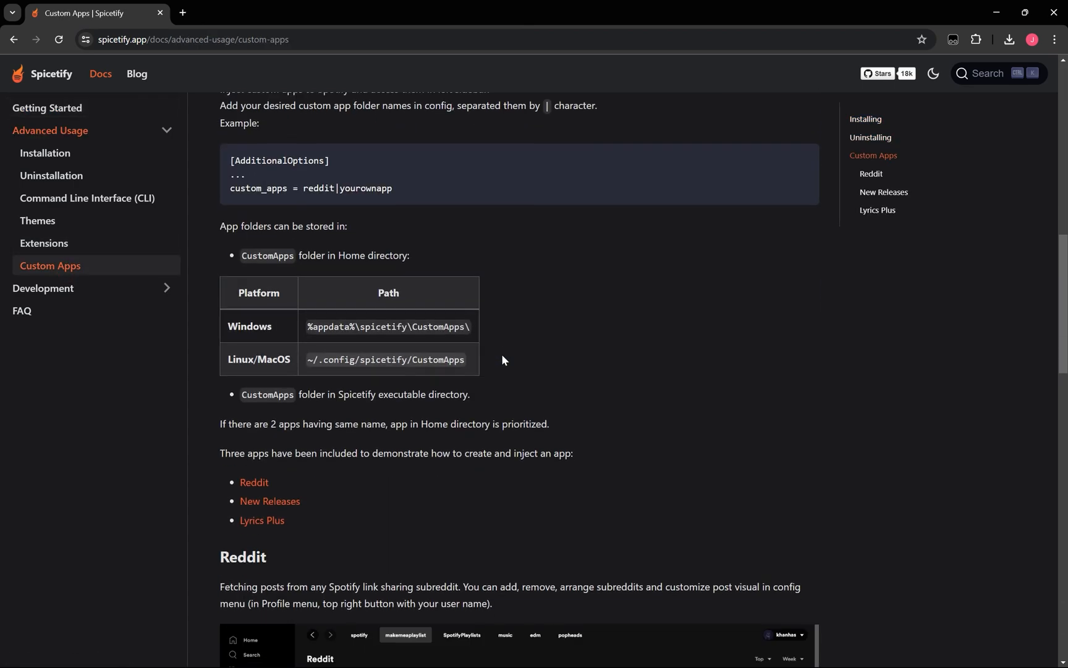
scroll("down", 3)
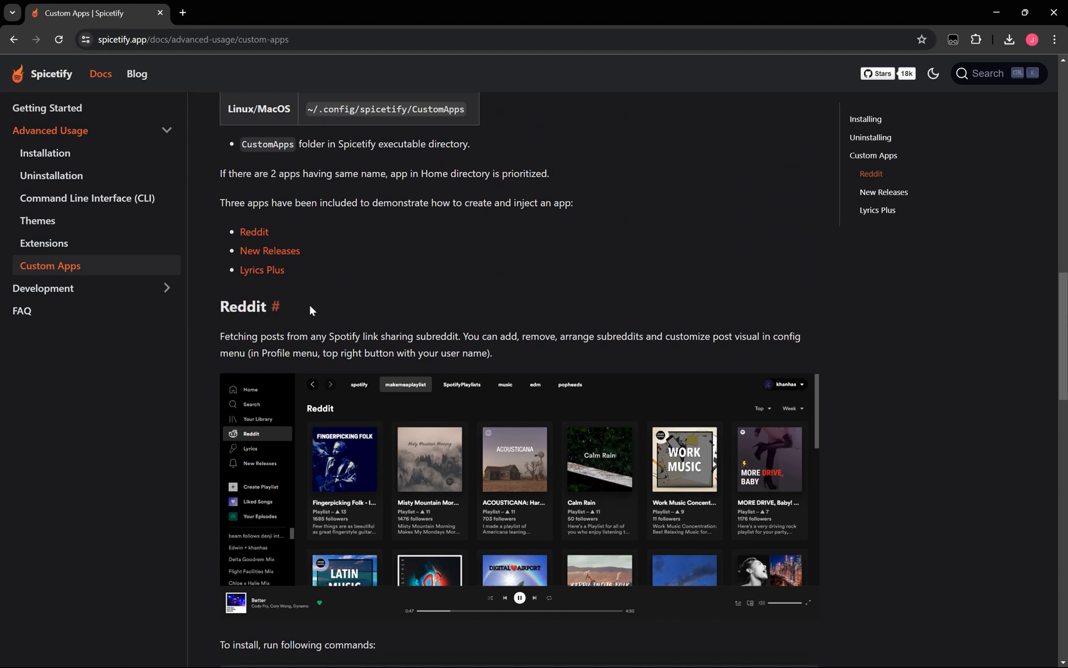
scroll("down", 3)
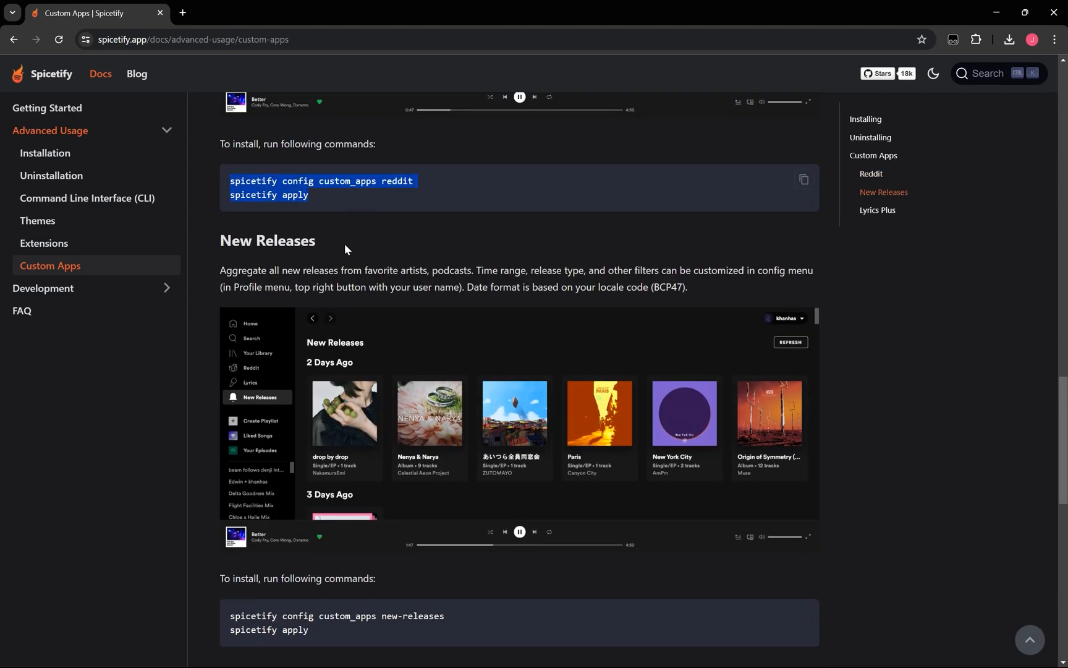
scroll("down", 3)
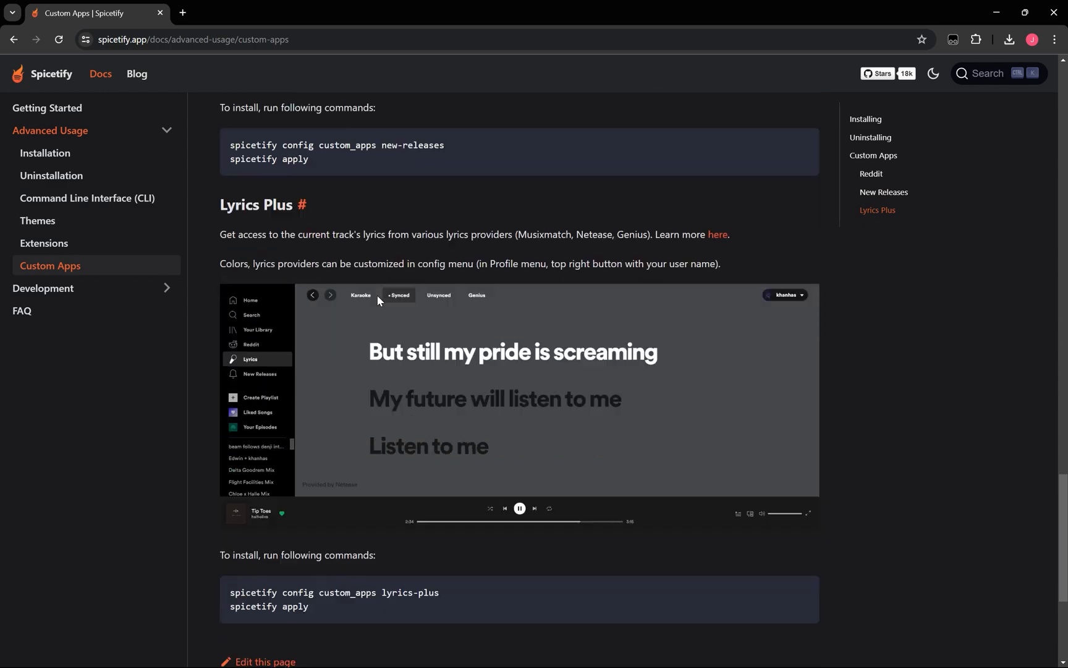
scroll("down", 3)
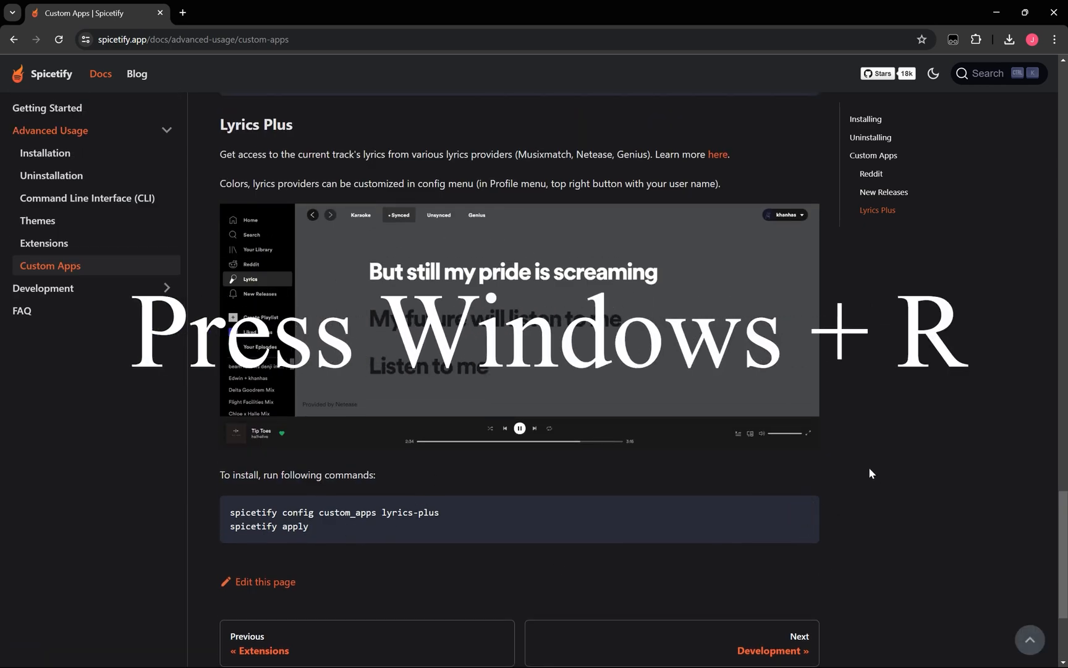
Relaunch Spotify from the Run box and wait for the Home feed to load.
key("Win+r")
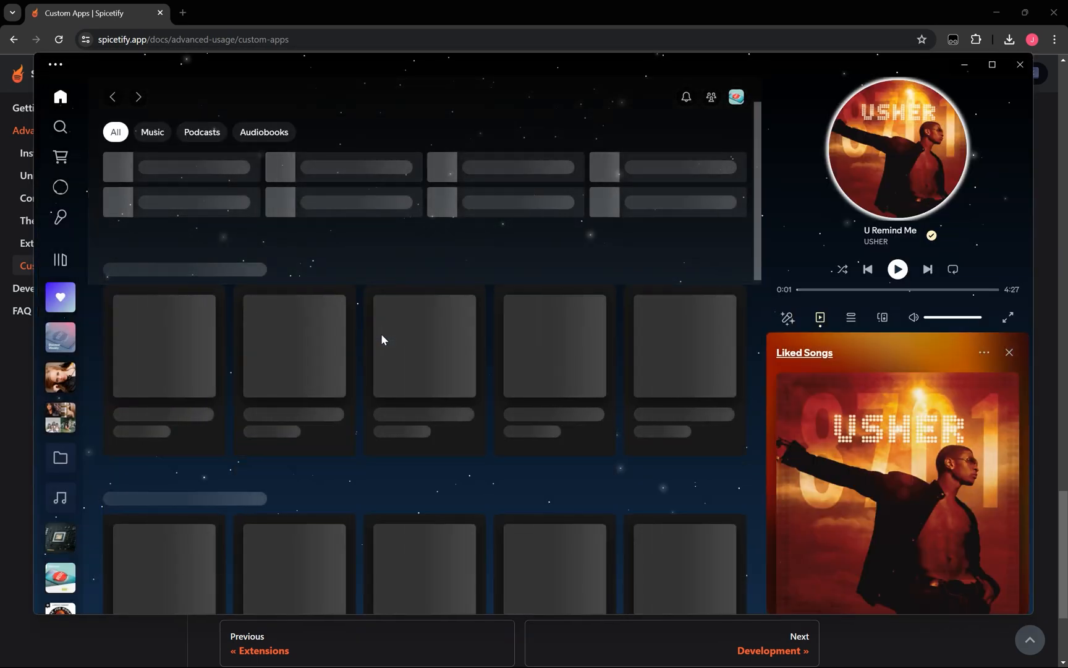
left_click(1018, 64)
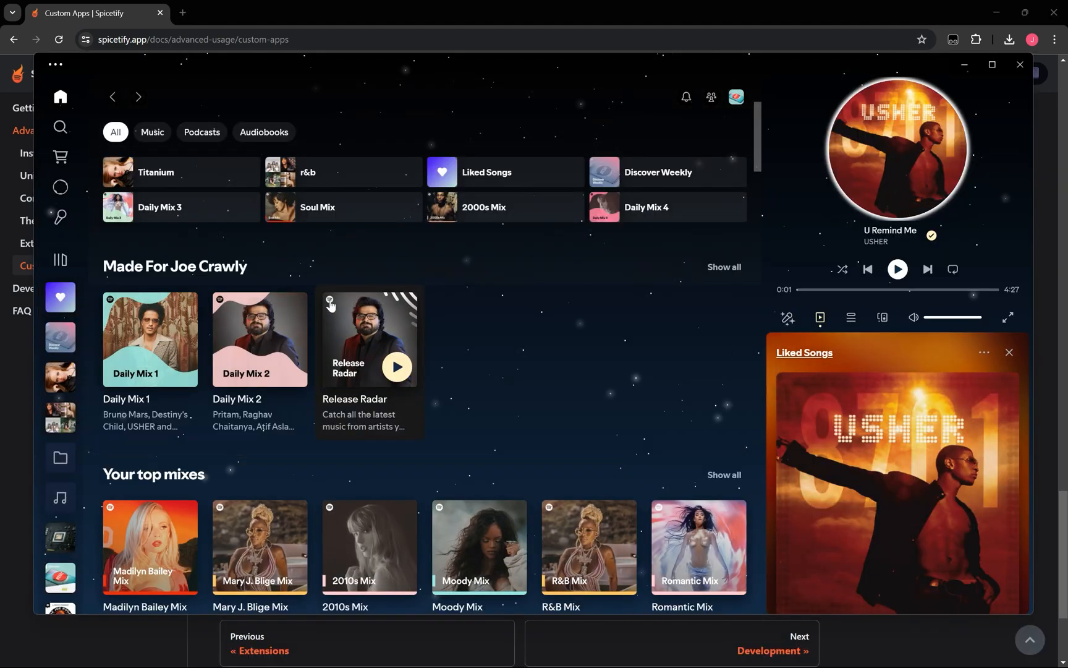
Show Titanium by Madilyn Bailey in Lyrics Plus, trying Synced then settling on Karaoke mode.
left_click(991, 64)
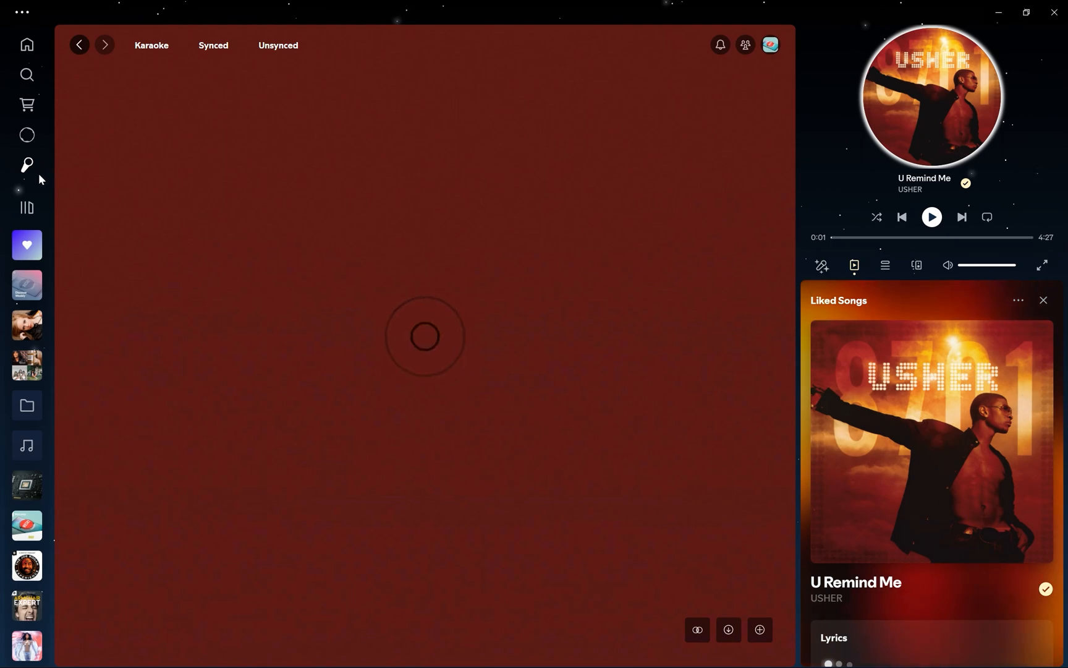
left_click(151, 44)
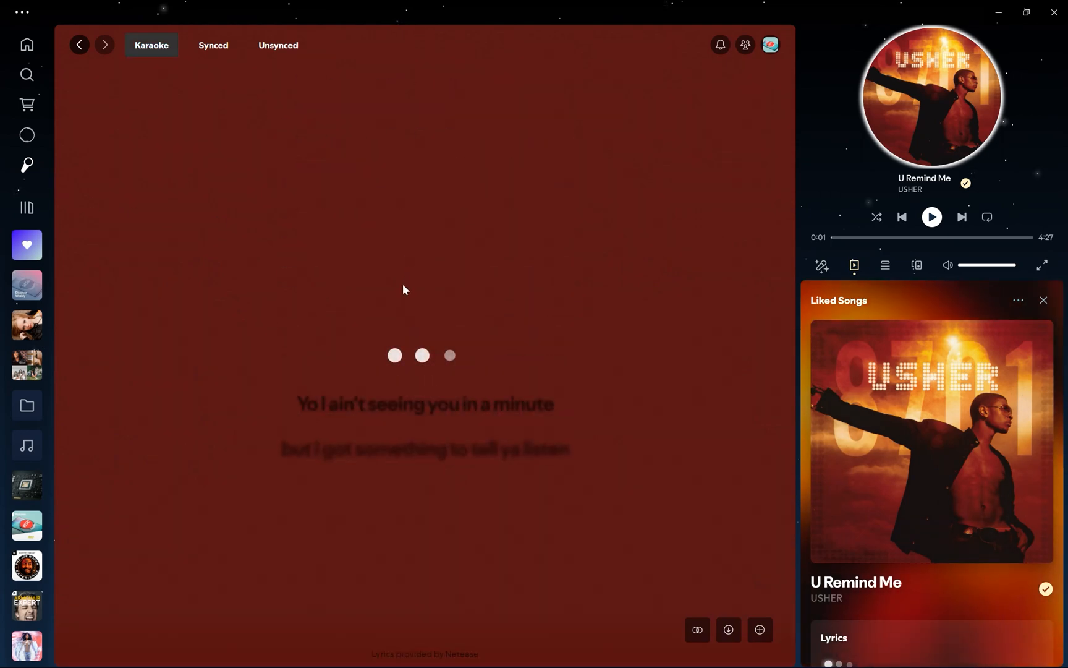
left_click(213, 45)
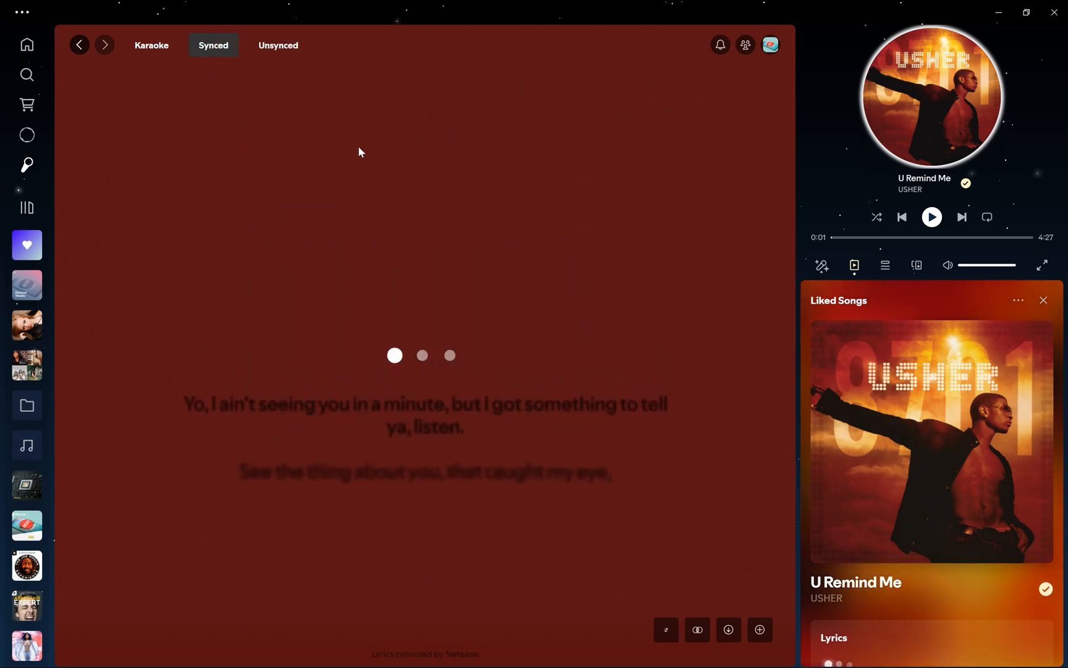
left_click(151, 44)
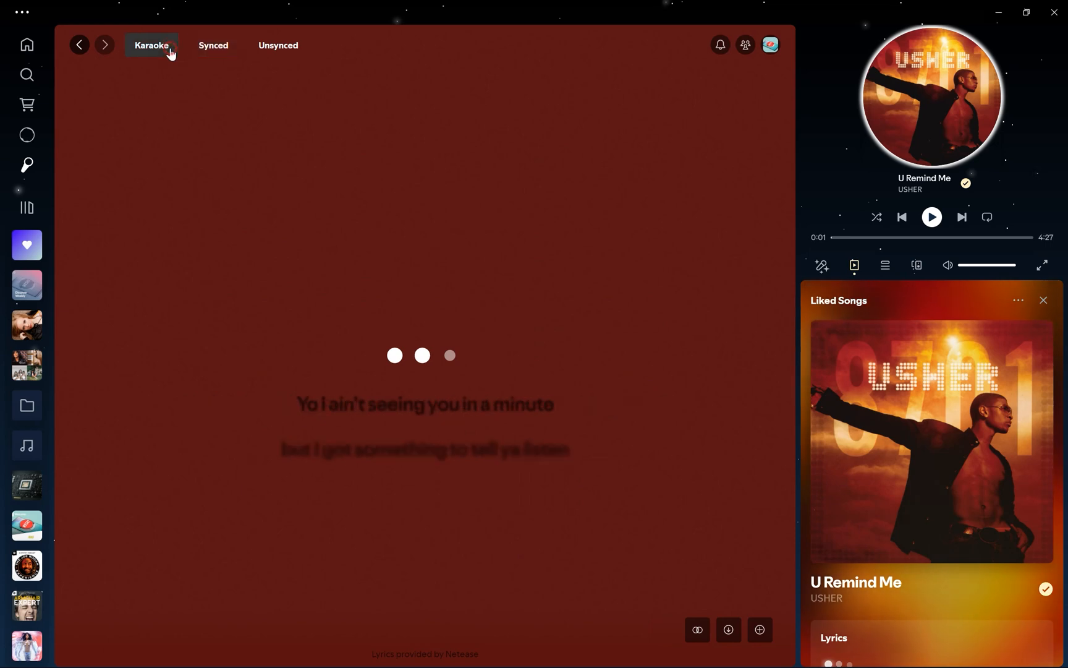
left_click(931, 216)
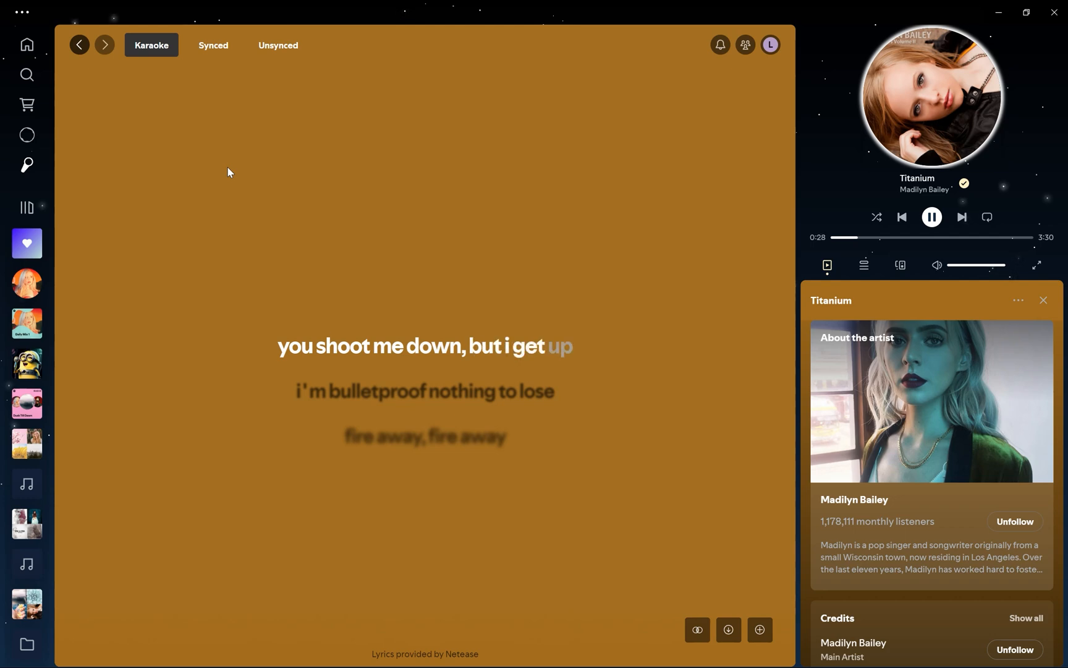
In Lyrics Plus Adjustments, raise the font size to 56 and track delay to 1250.
left_click(697, 629)
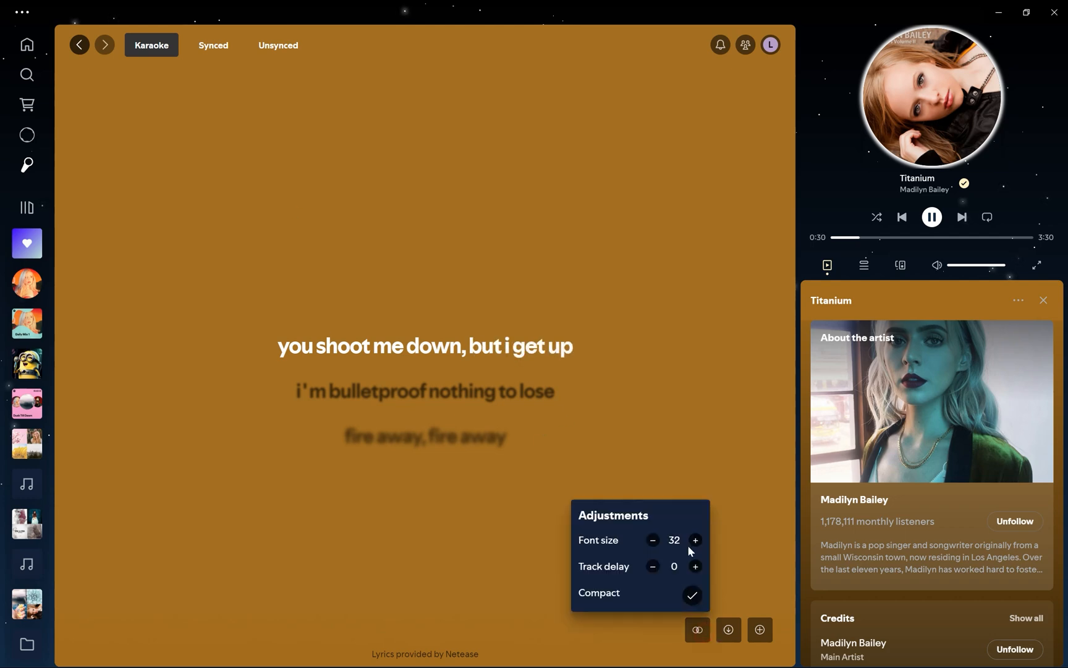
left_click(695, 539)
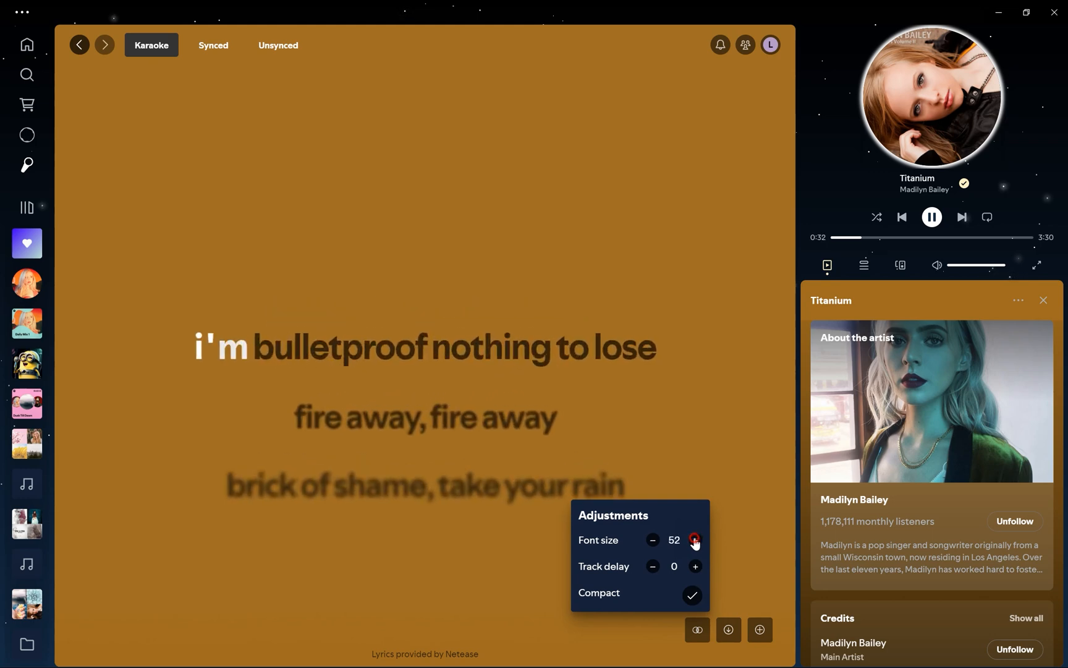
left_click(696, 539)
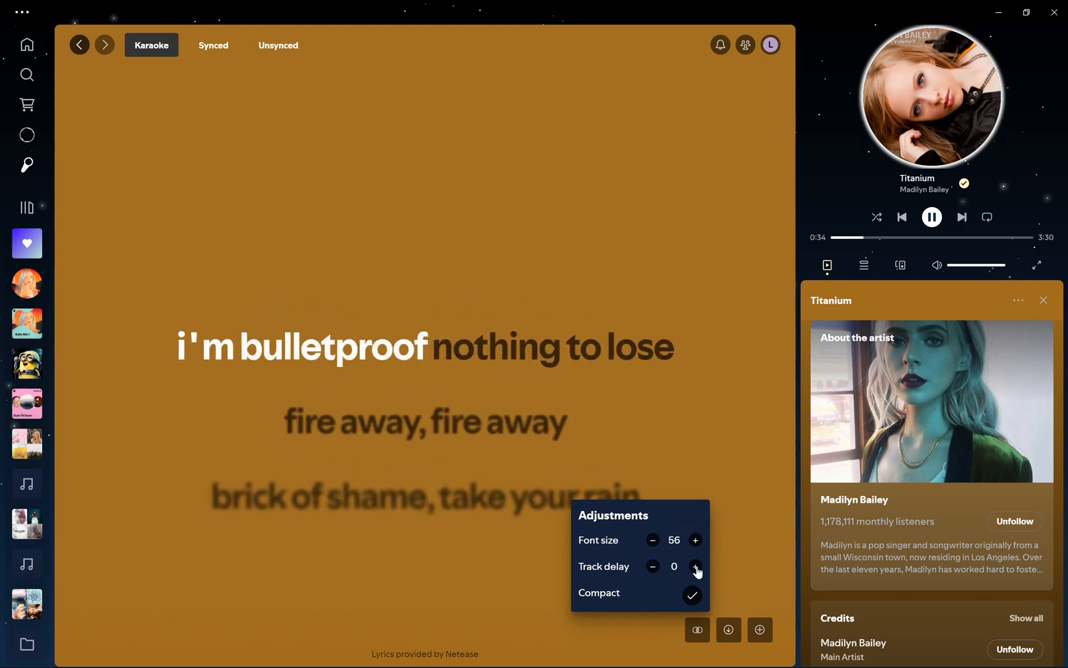
left_click(696, 566)
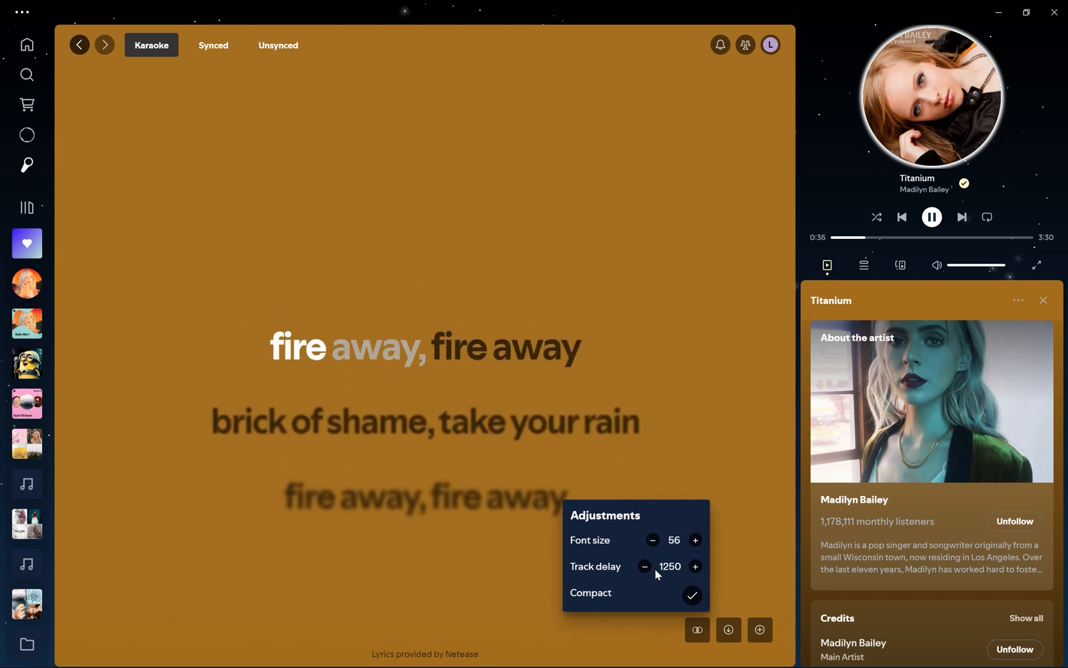
Switch between the Synced and full Unsynced Titanium lyrics views.
left_click(213, 45)
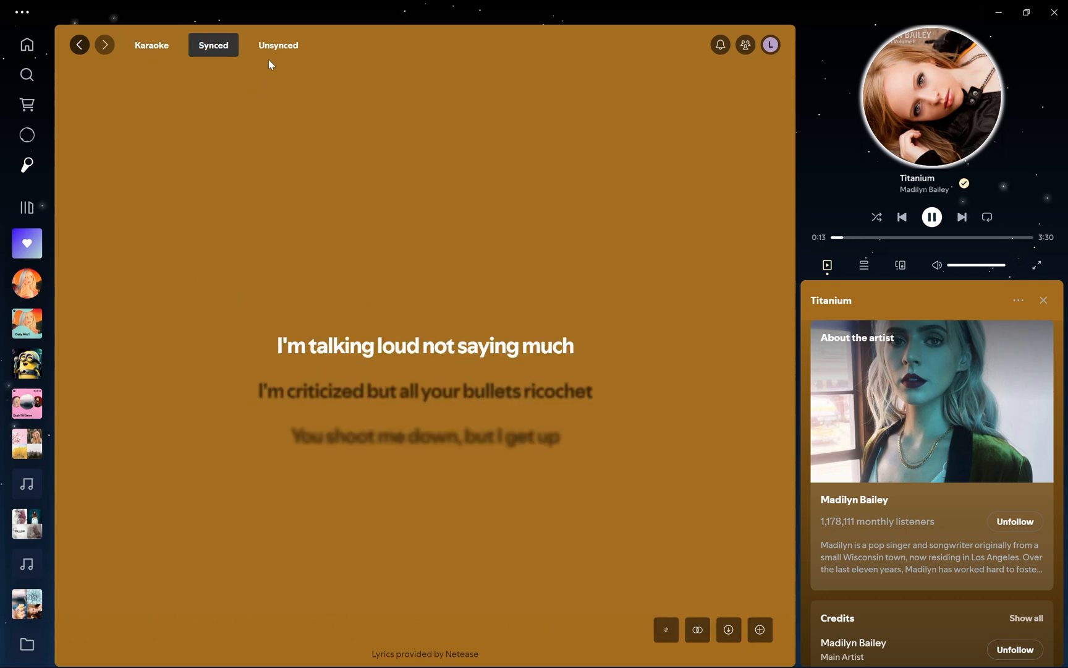
left_click(278, 45)
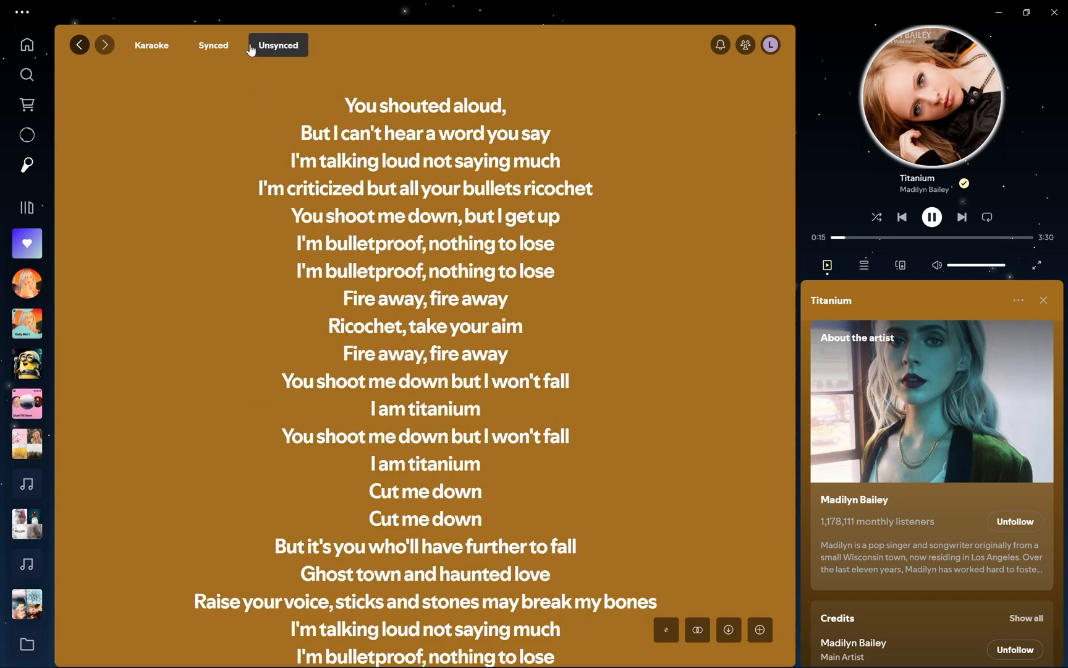
left_click(213, 44)
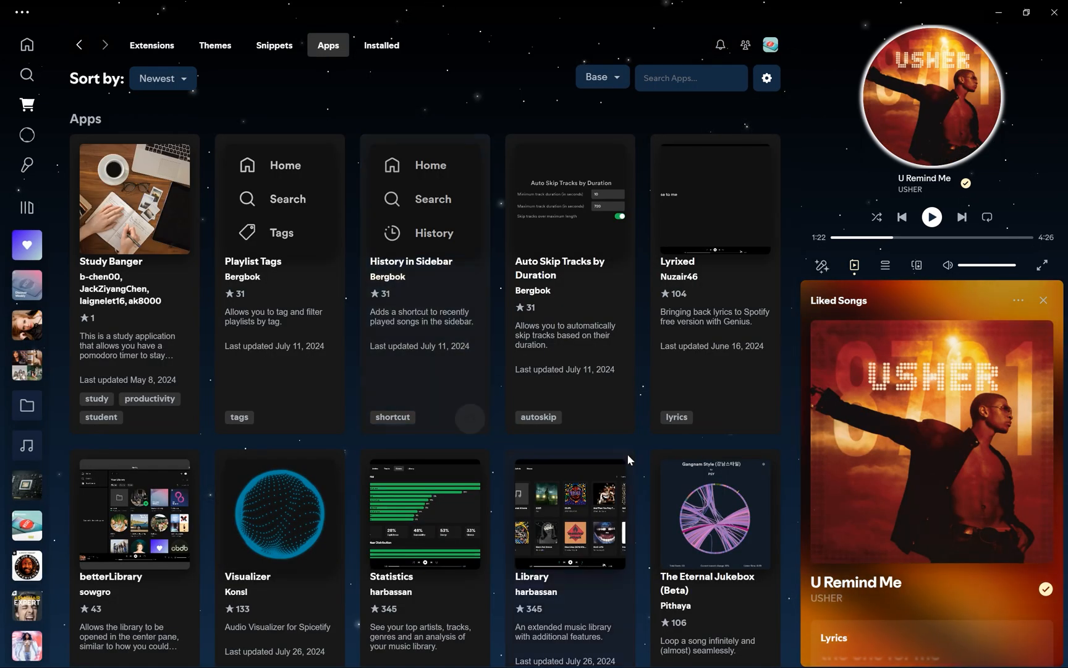
Find the Visualizer card in Marketplace Apps and launch its GitHub repository.
scroll("down", 3)
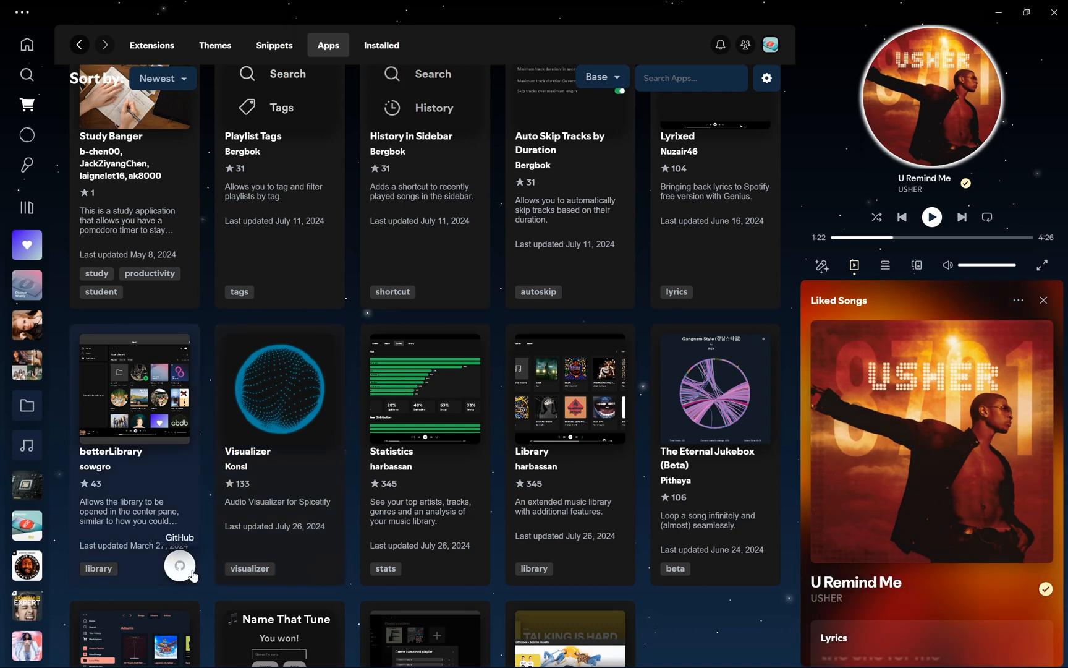
mouse_move(325, 565)
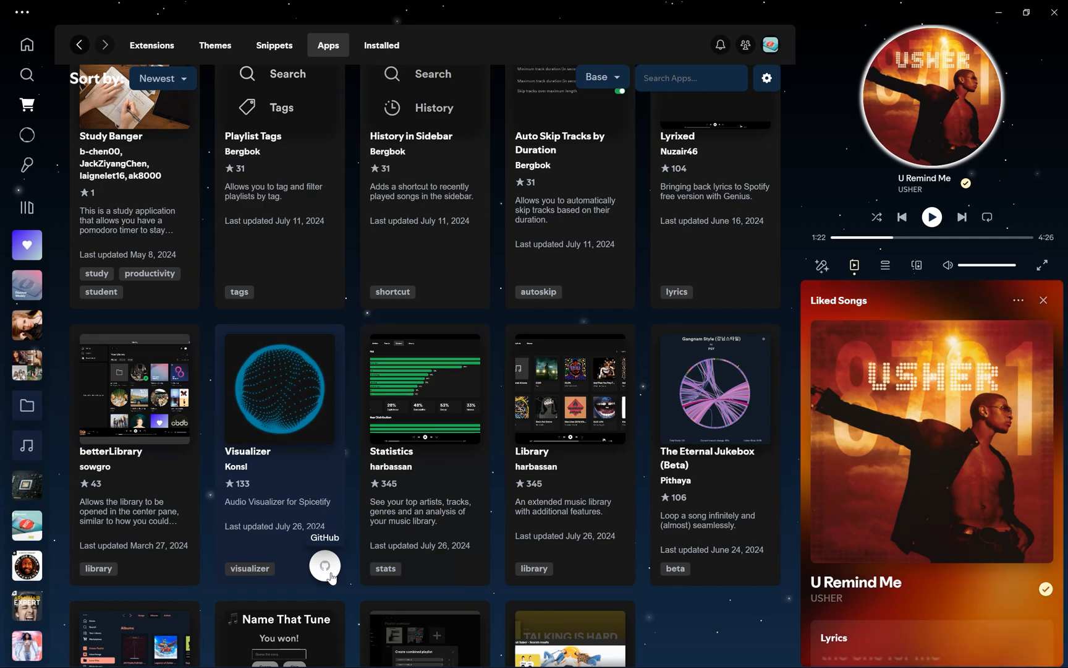
left_click(326, 566)
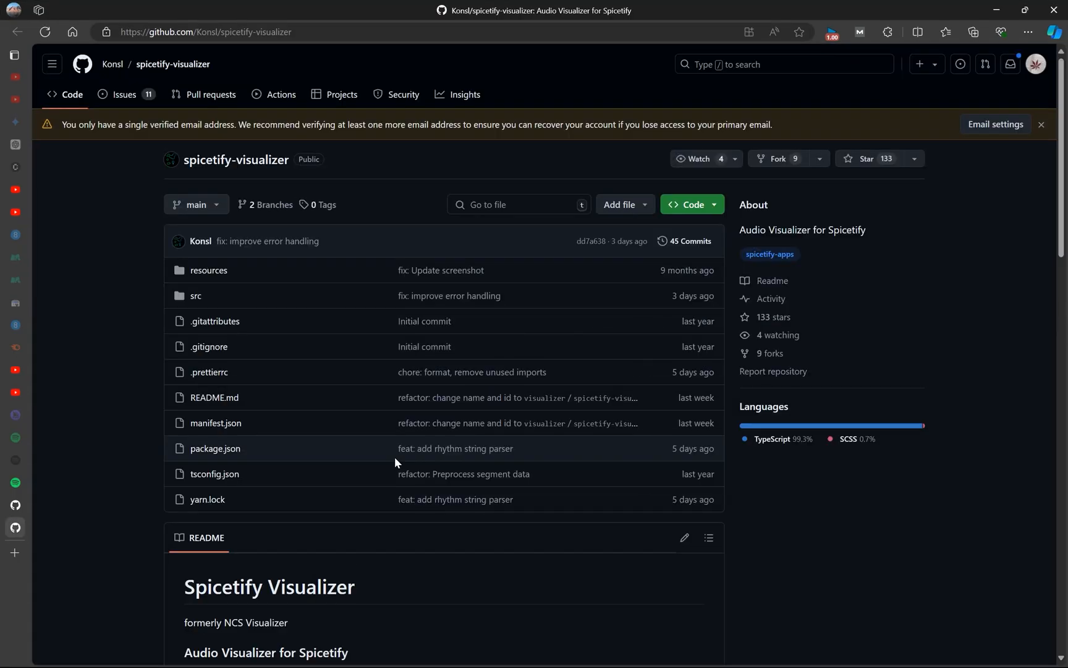
Scroll the spicetify-visualizer README to its Installation, Updating and Uninstallation sections.
scroll("down", 3)
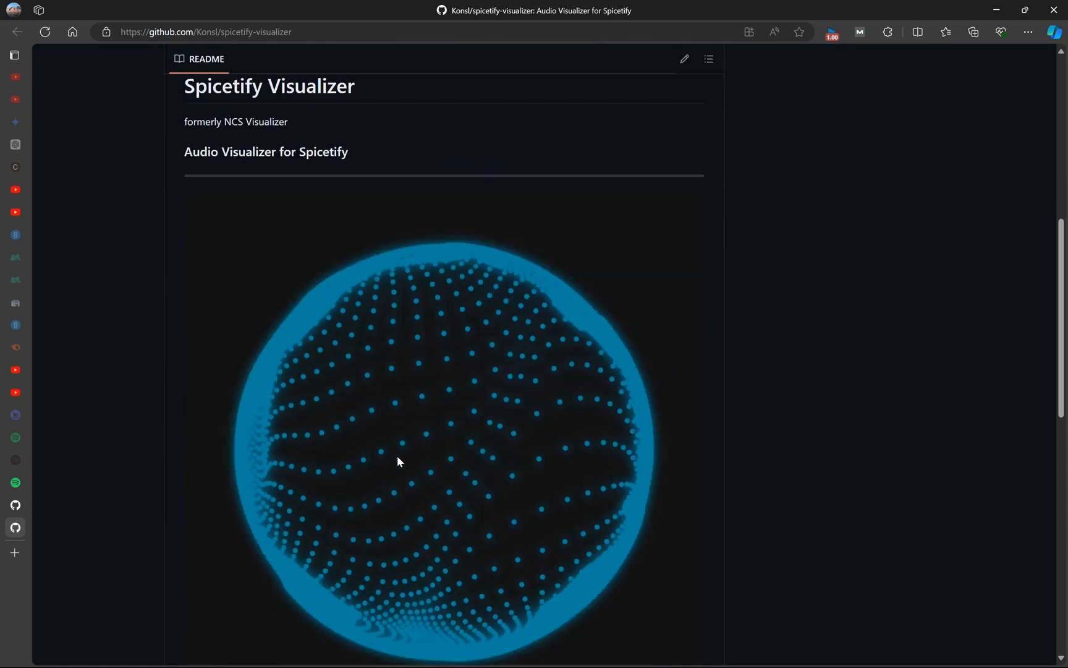
scroll("down", 3)
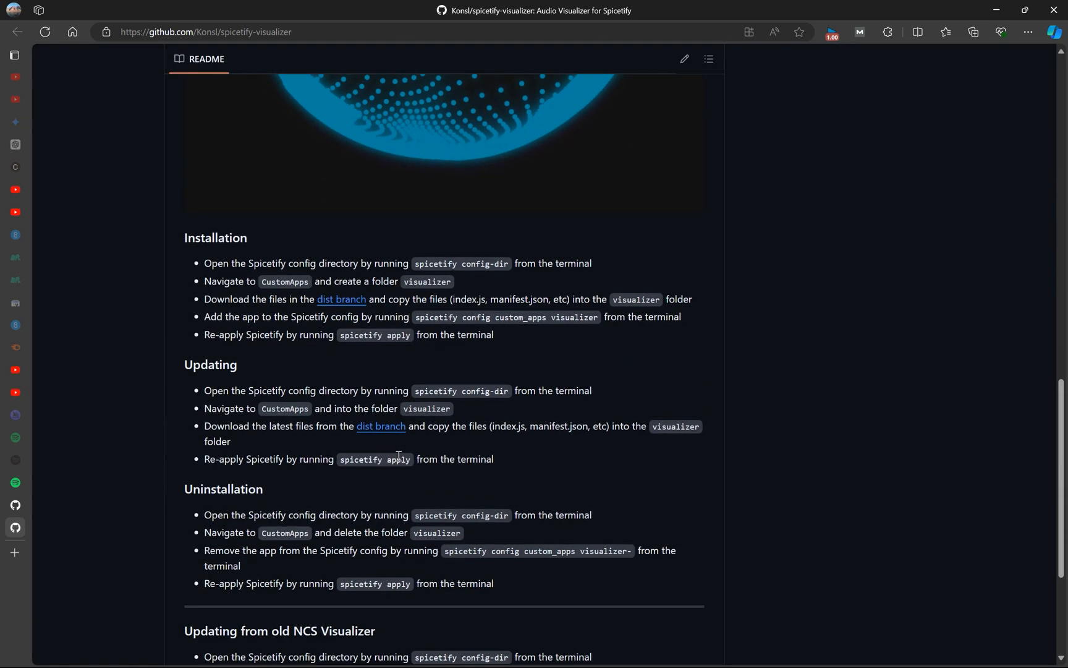
mouse_move(252, 265)
type("sp")
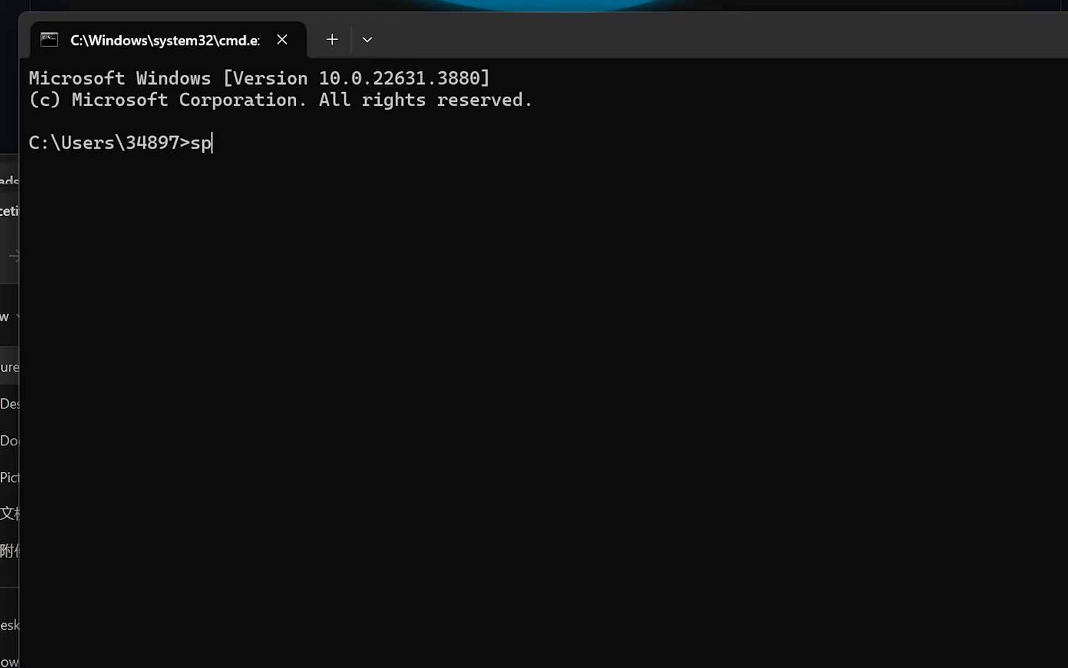
Enter spicetify config-dir in Command Prompt to locate the Spicetify config folder.
type("icetify config-")
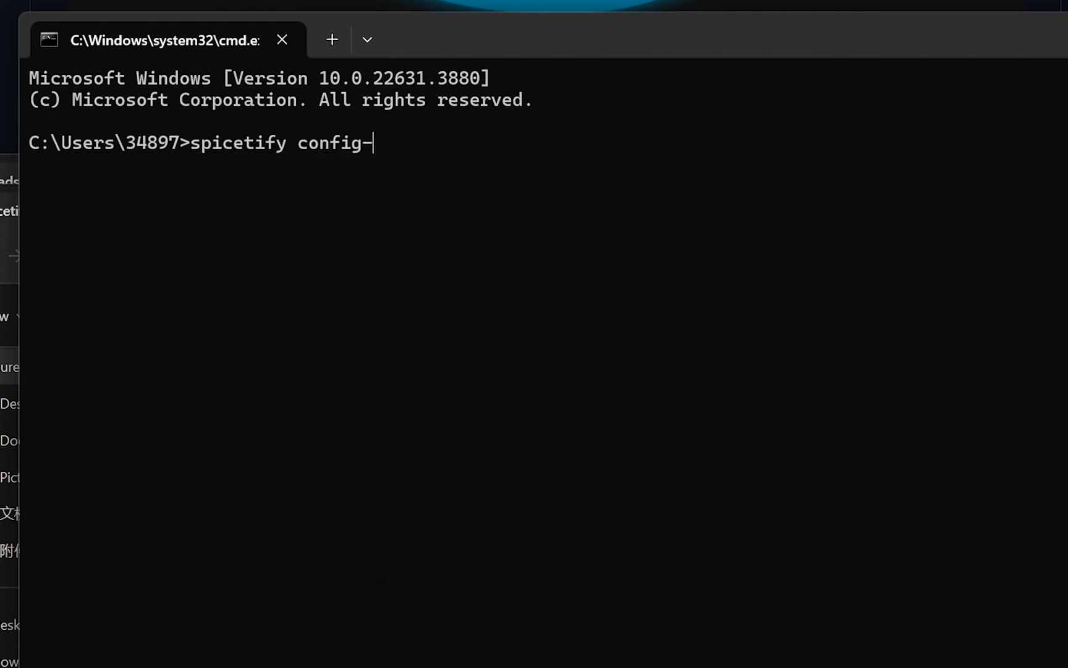
type("dir")
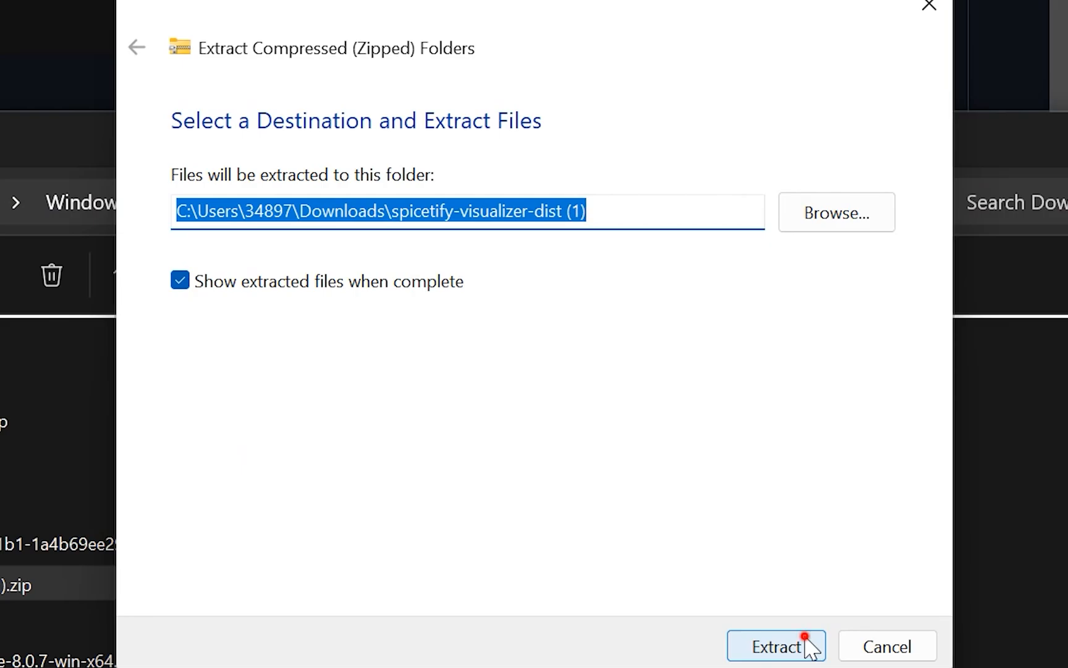
Extract the visualizer zip into the spicetify-visualizer-dist (1) folder in Downloads.
left_click(775, 647)
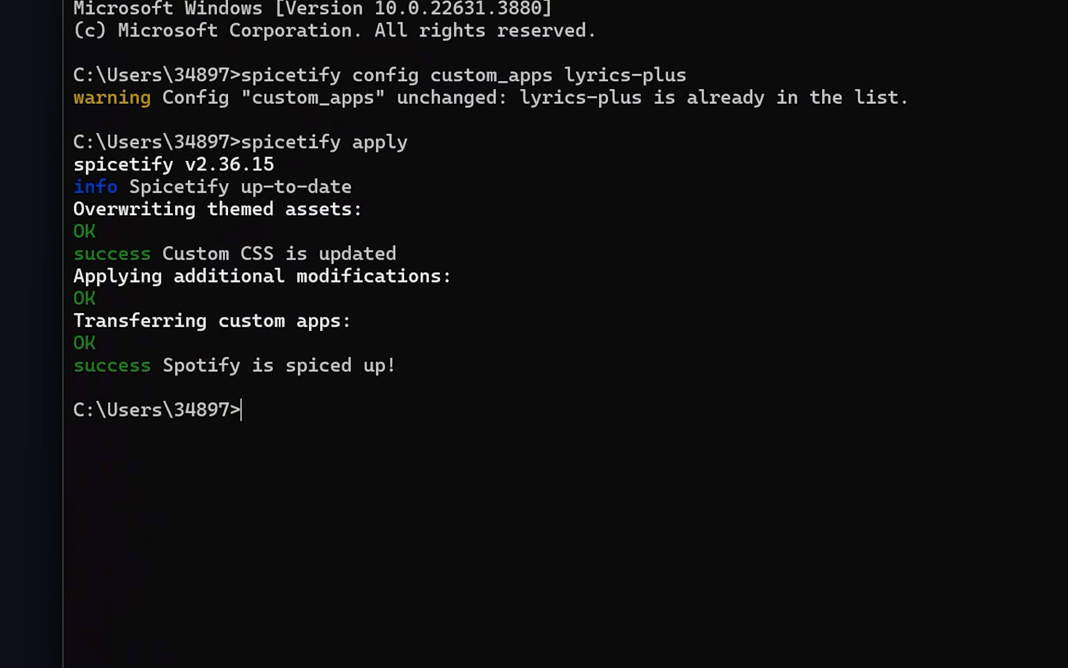
Run spicetify config custom_apps spicetify-ncs-visualizer-dist, confirming it is already registered, and begin the next spicetify command.
type("spicetify")
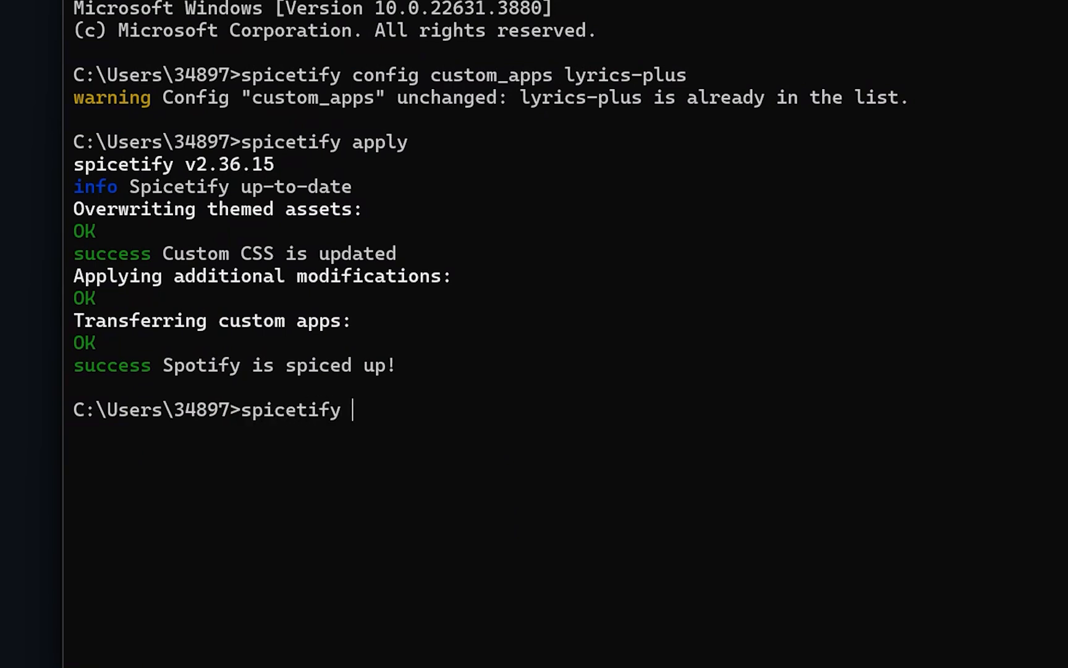
type("config c")
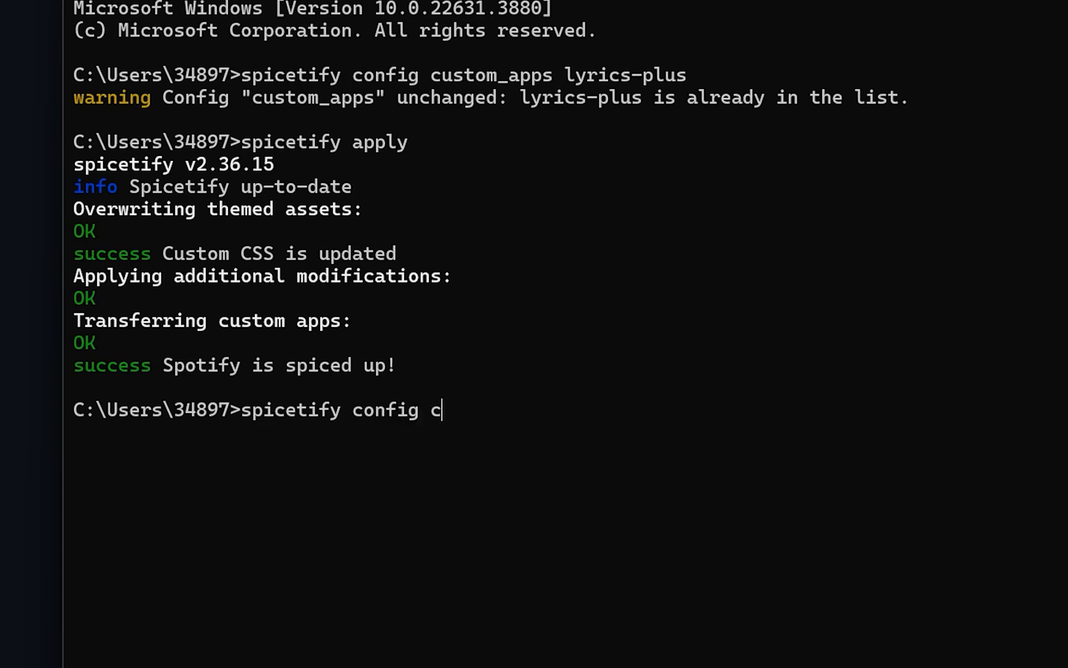
type("usto")
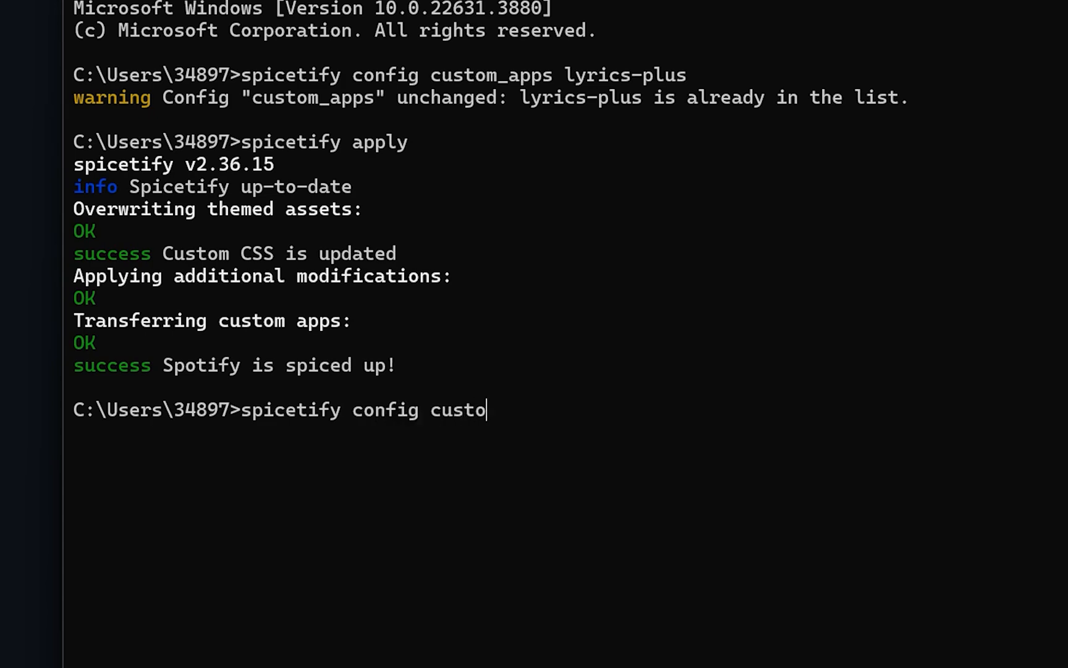
type("m_apps")
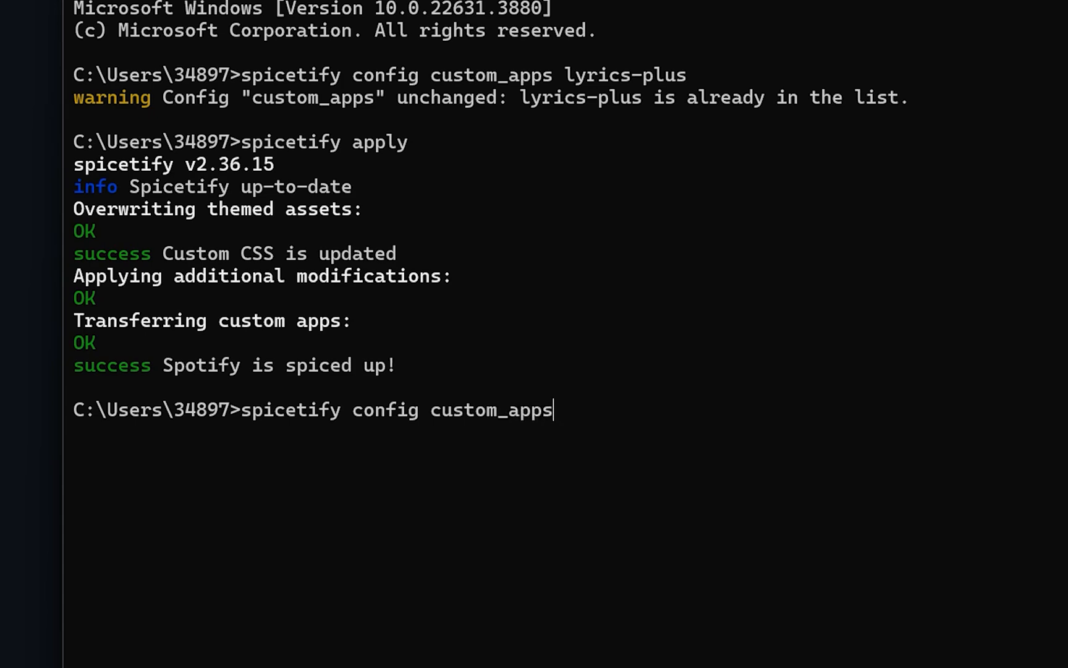
type("spicetify-ncs-visualizer-dist")
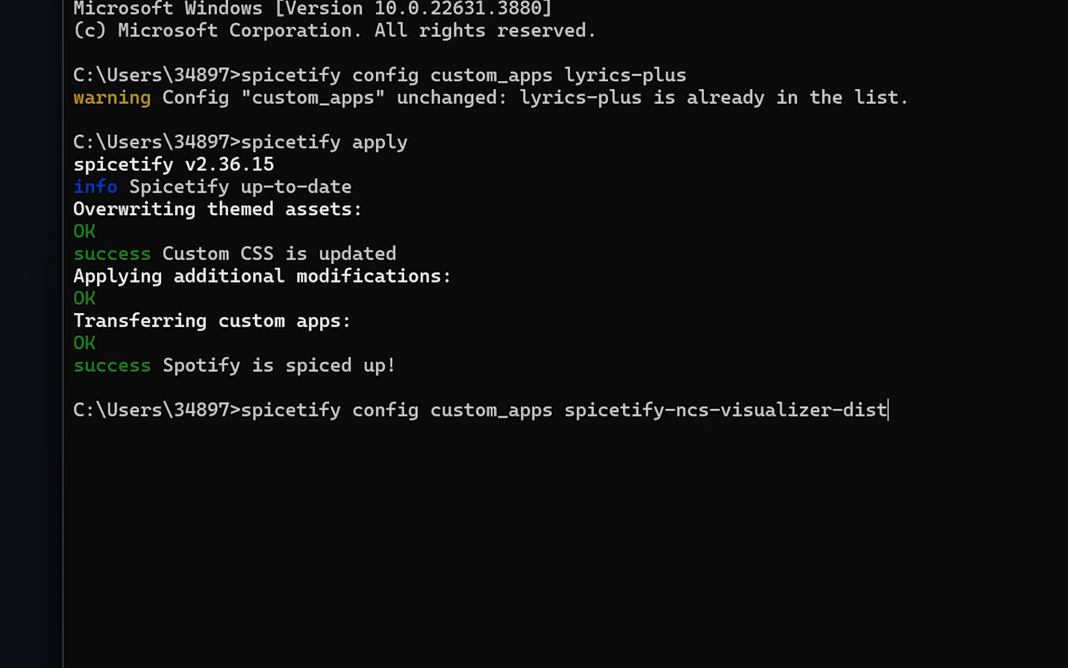
key("Enter")
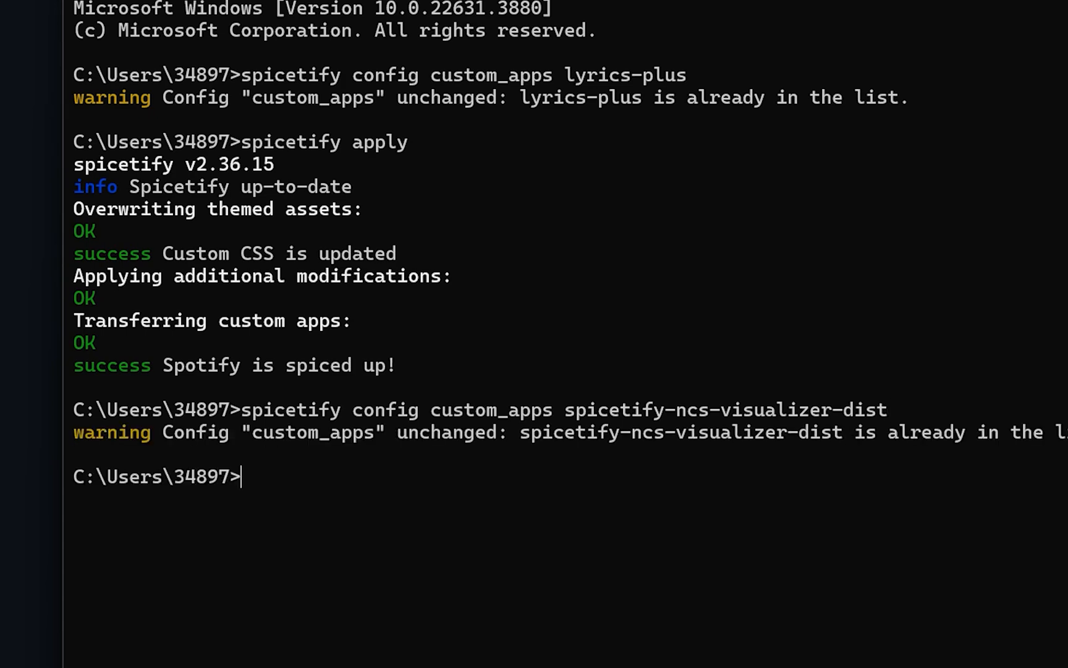
type("spicetif")
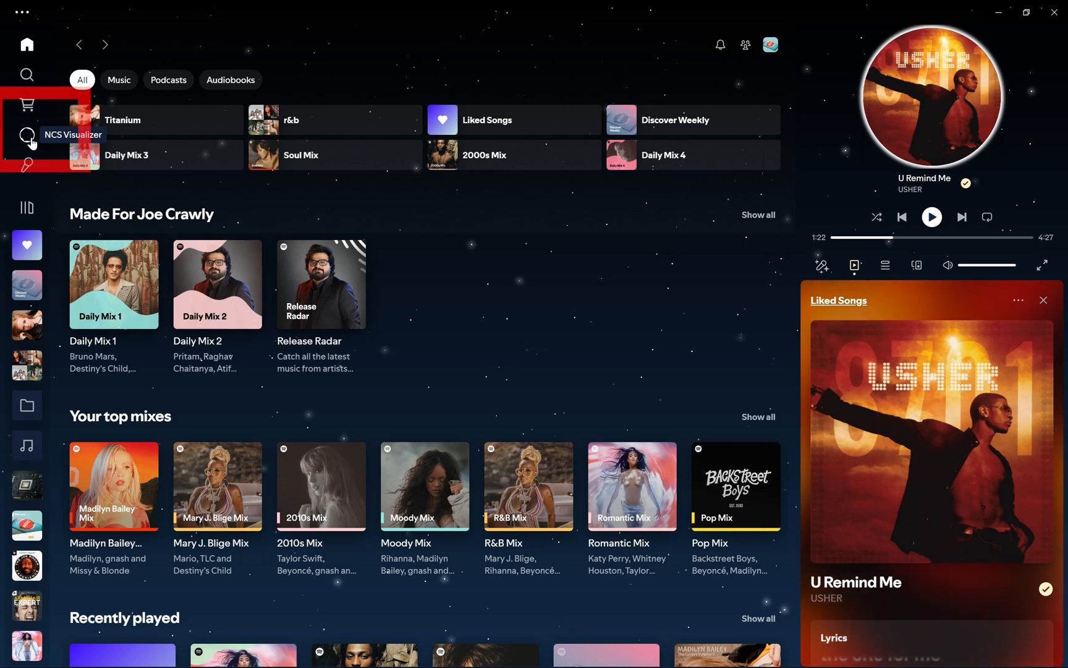
Start the NCS Visualizer animation with 'U Remind Me' playing, then reach the Marketplace color scheme list.
left_click(27, 135)
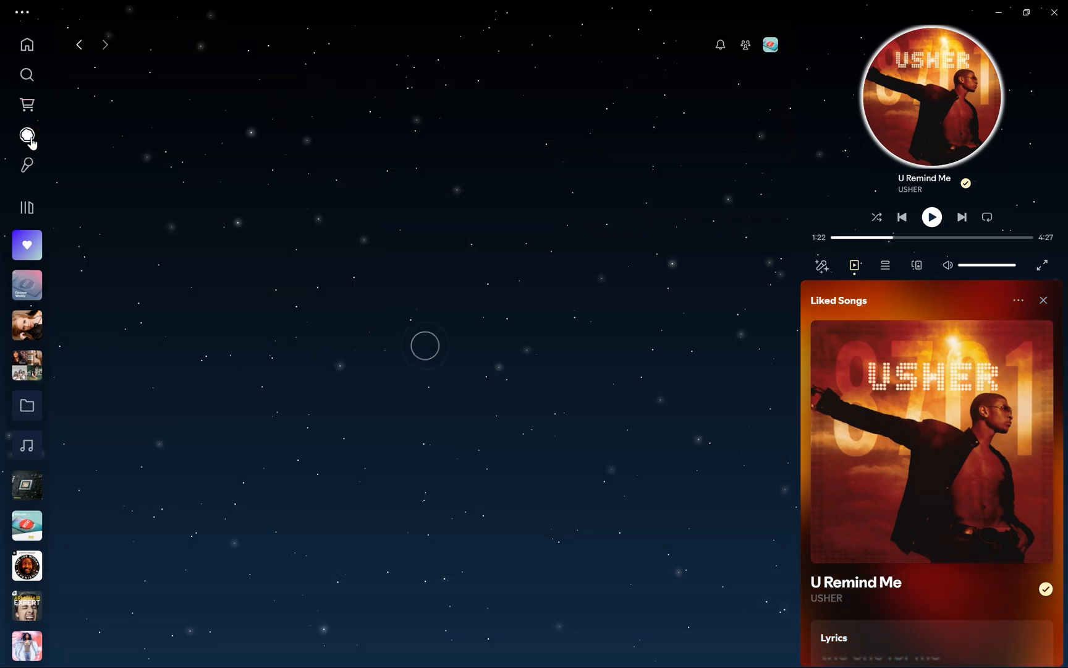
left_click(27, 134)
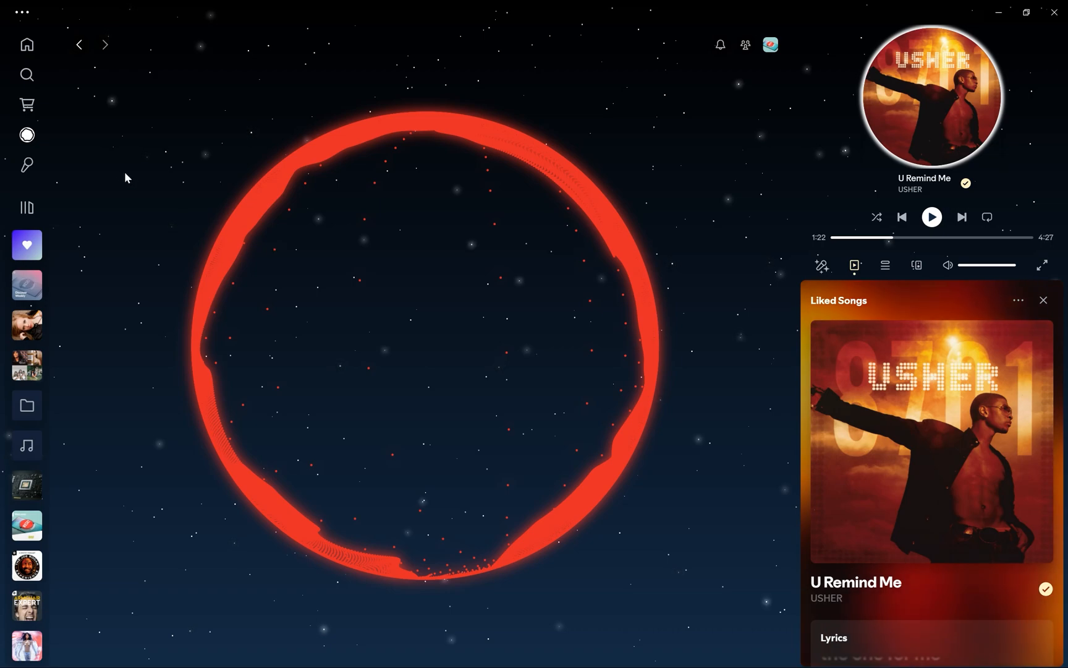
mouse_move(931, 217)
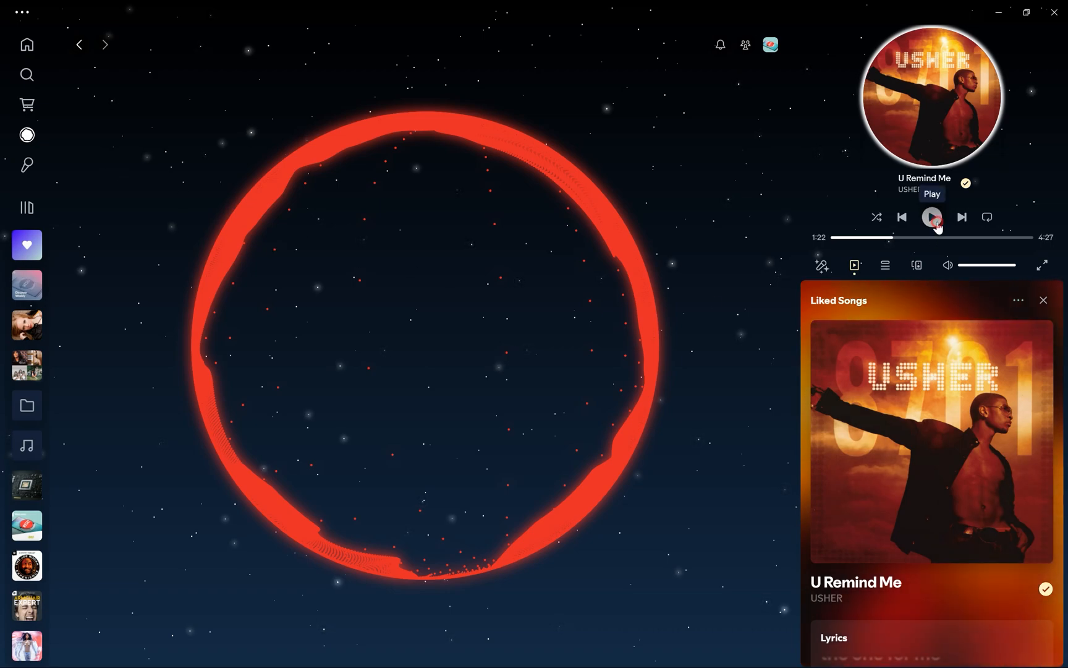
left_click(931, 217)
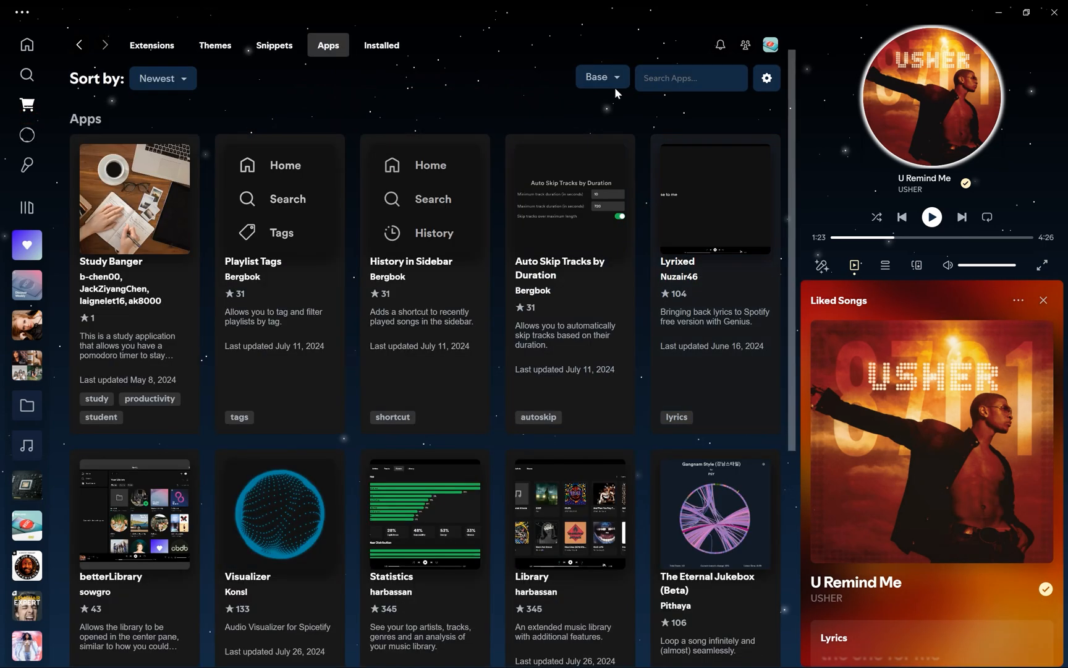
left_click(600, 77)
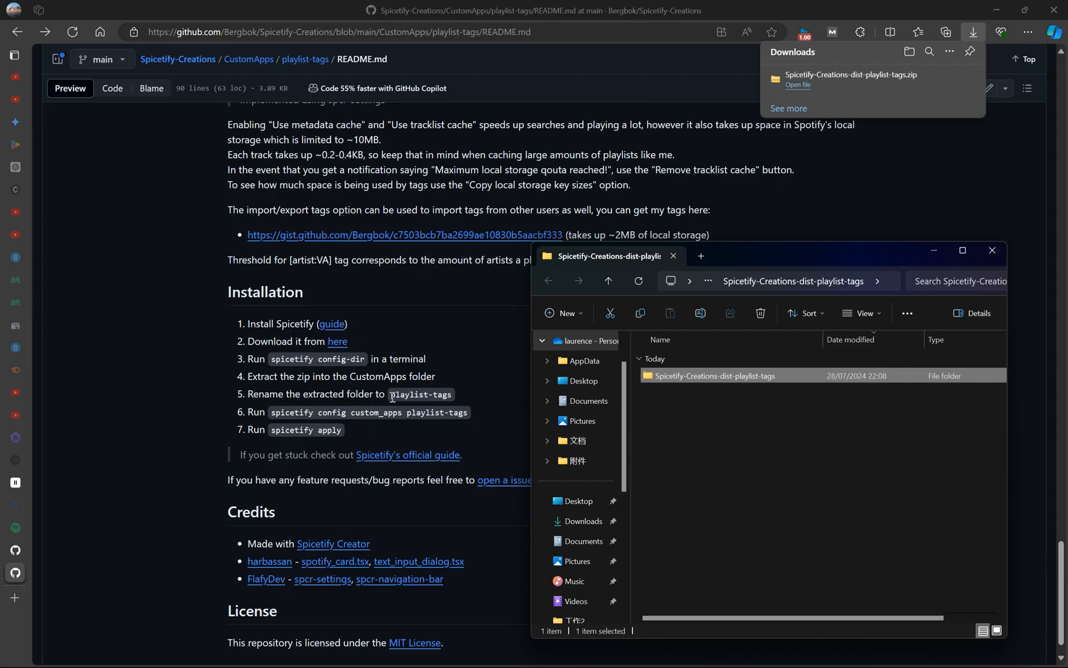
mouse_move(361, 431)
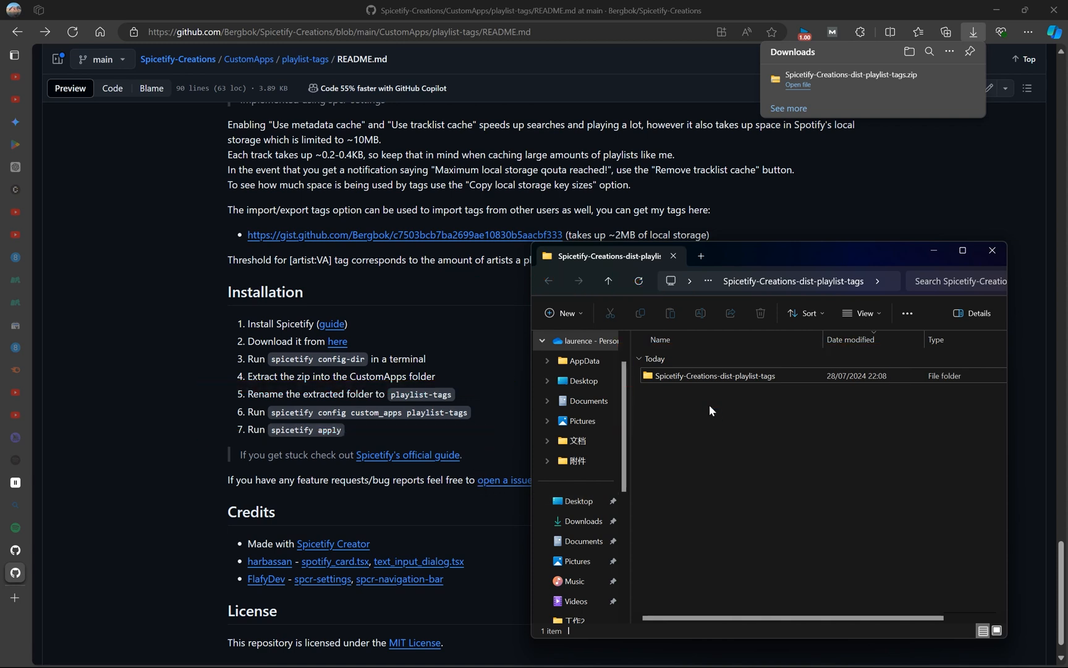
mouse_move(663, 406)
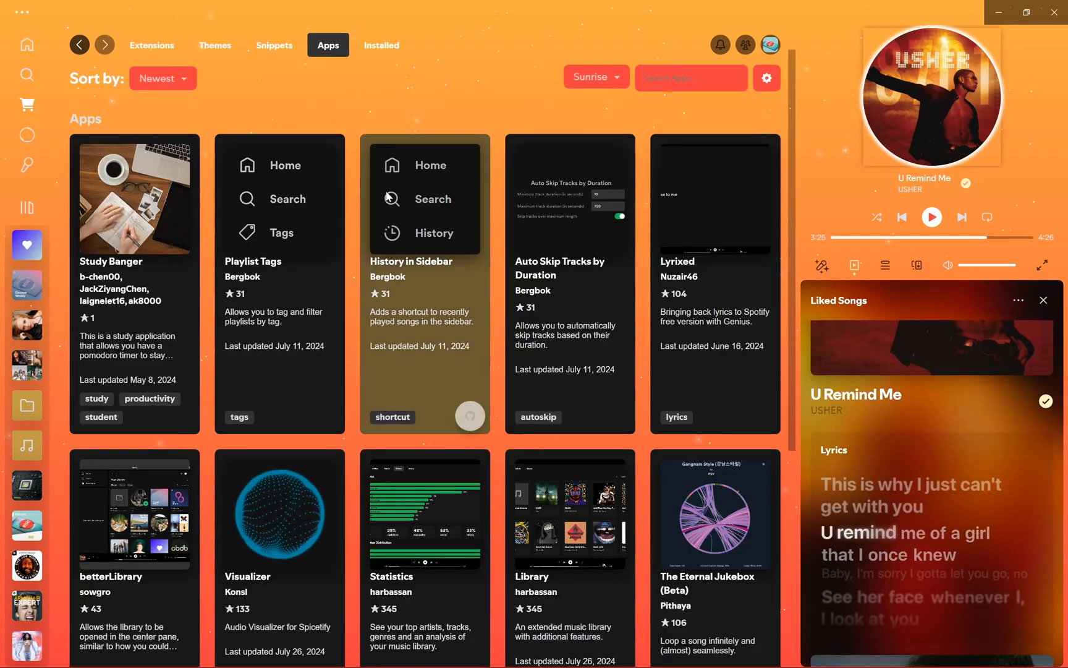
Browse the Marketplace Themes catalogue and switch the color scheme to dracula.
left_click(215, 45)
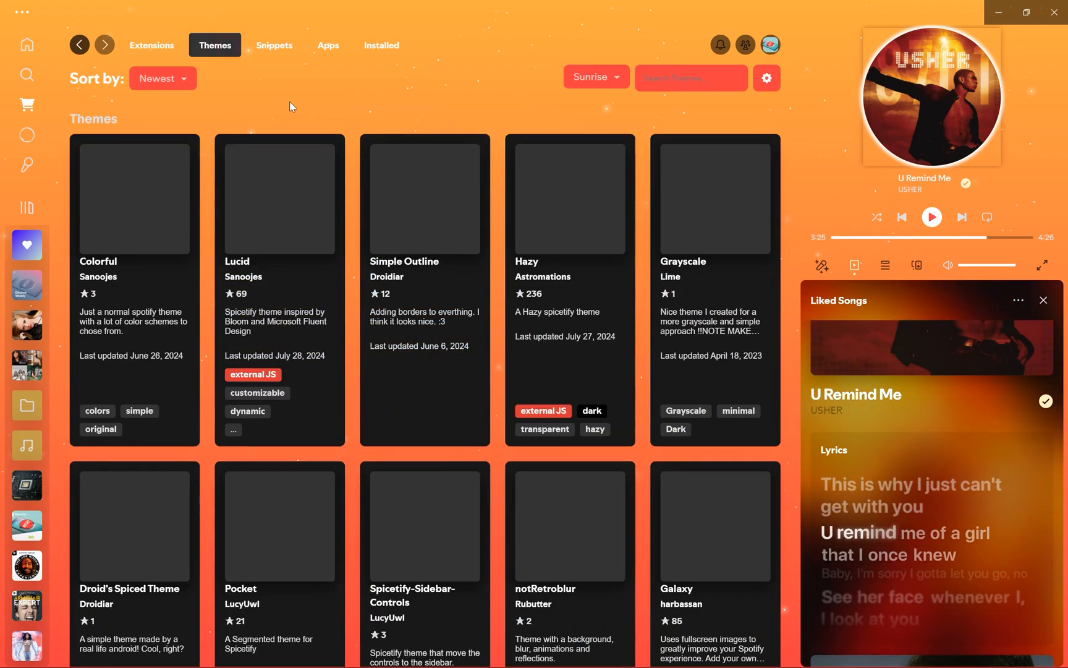
scroll("down", 3)
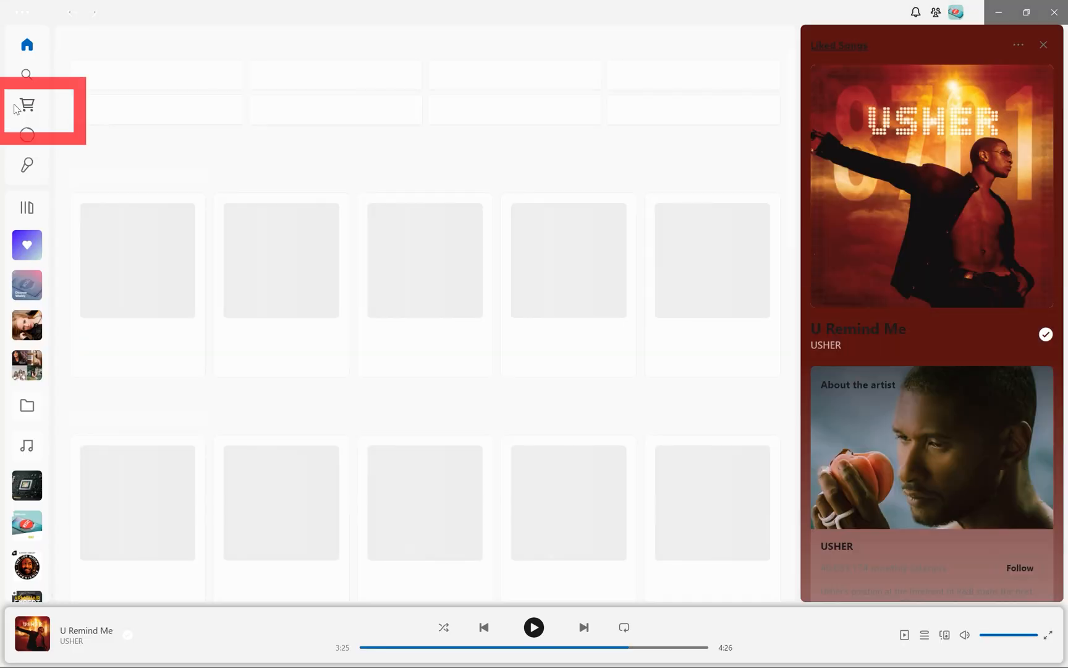
left_click(26, 105)
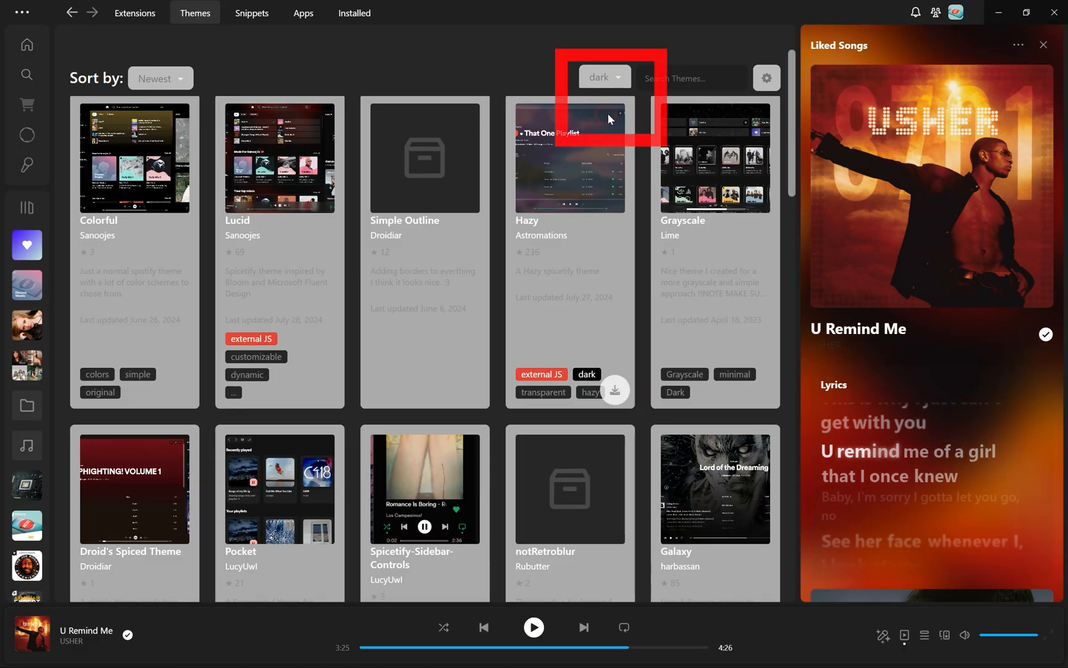
left_click(602, 77)
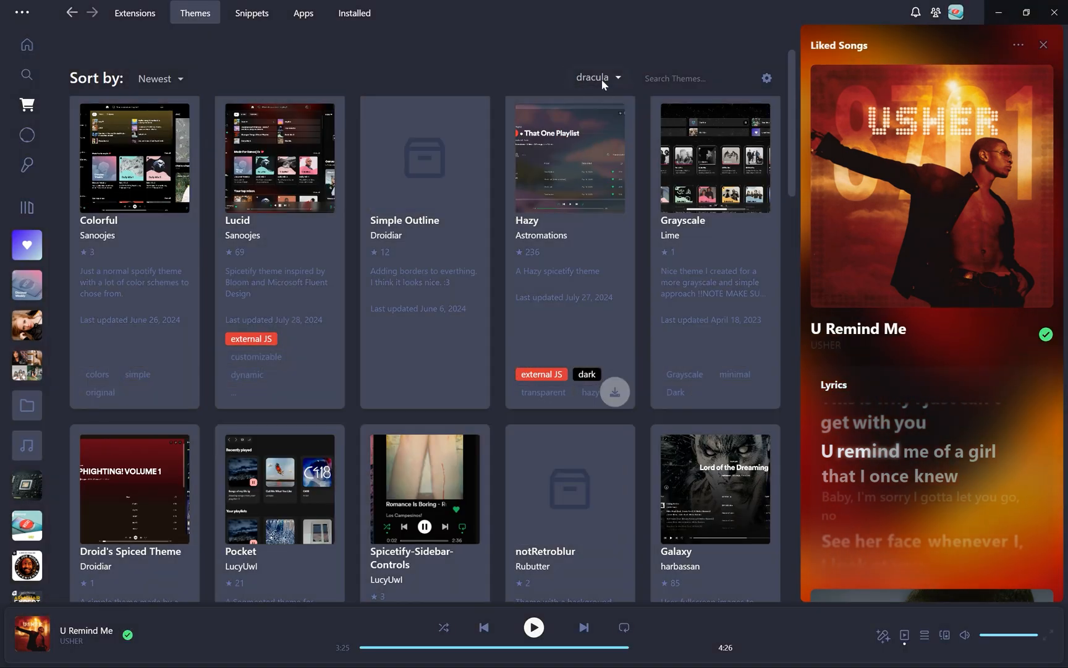
Cycle through further variants and settle the color scheme on Ocean.
scroll("down", 3)
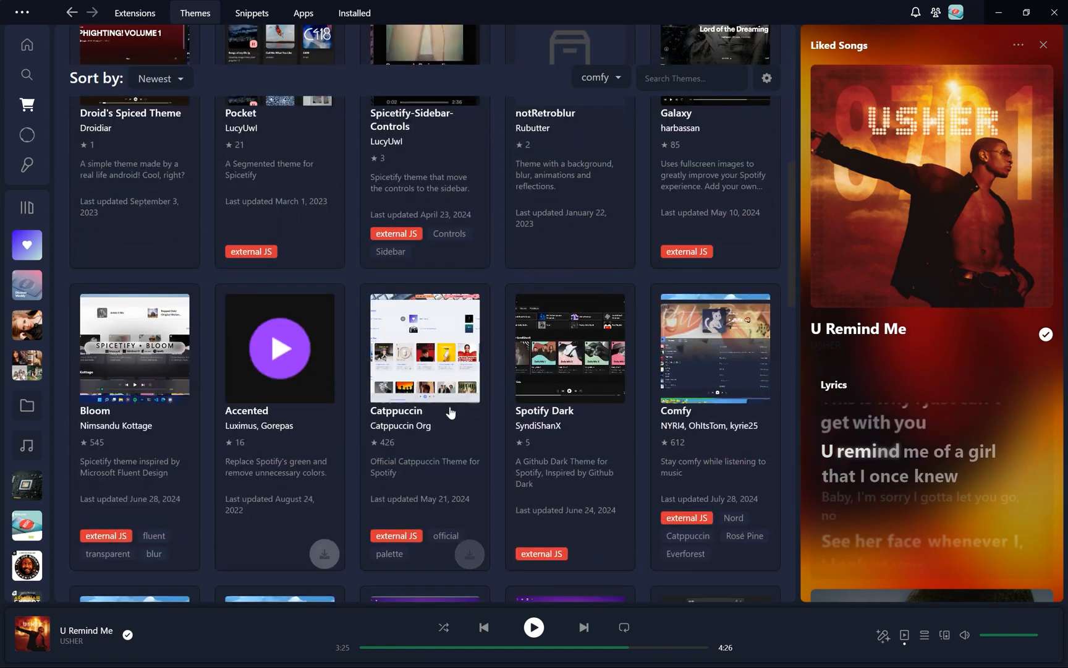
scroll("down", 3)
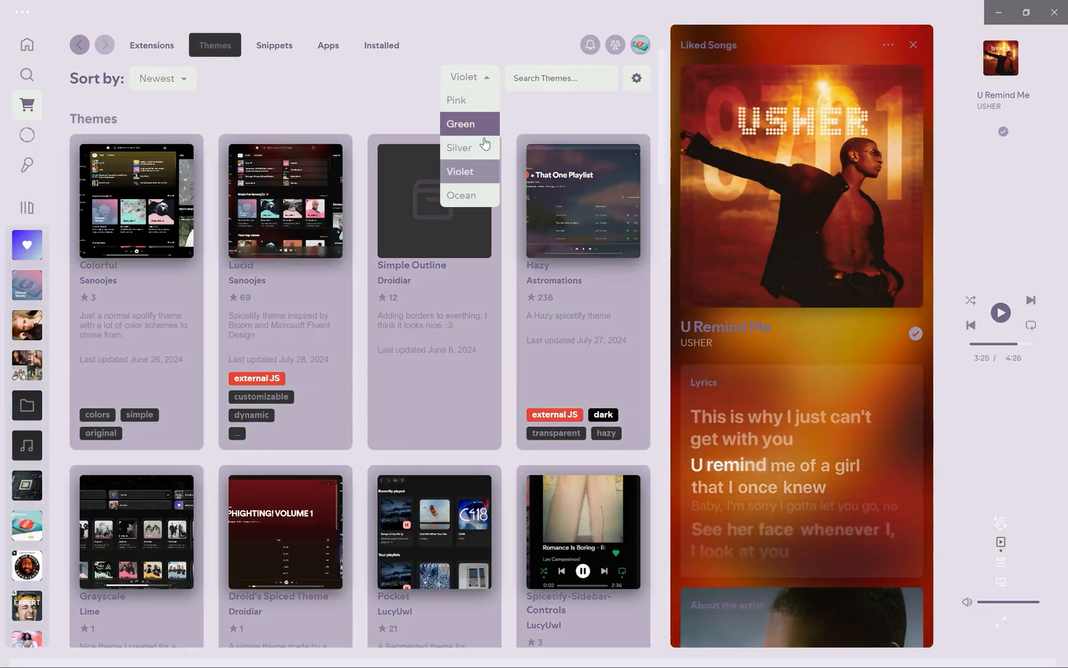
left_click(461, 195)
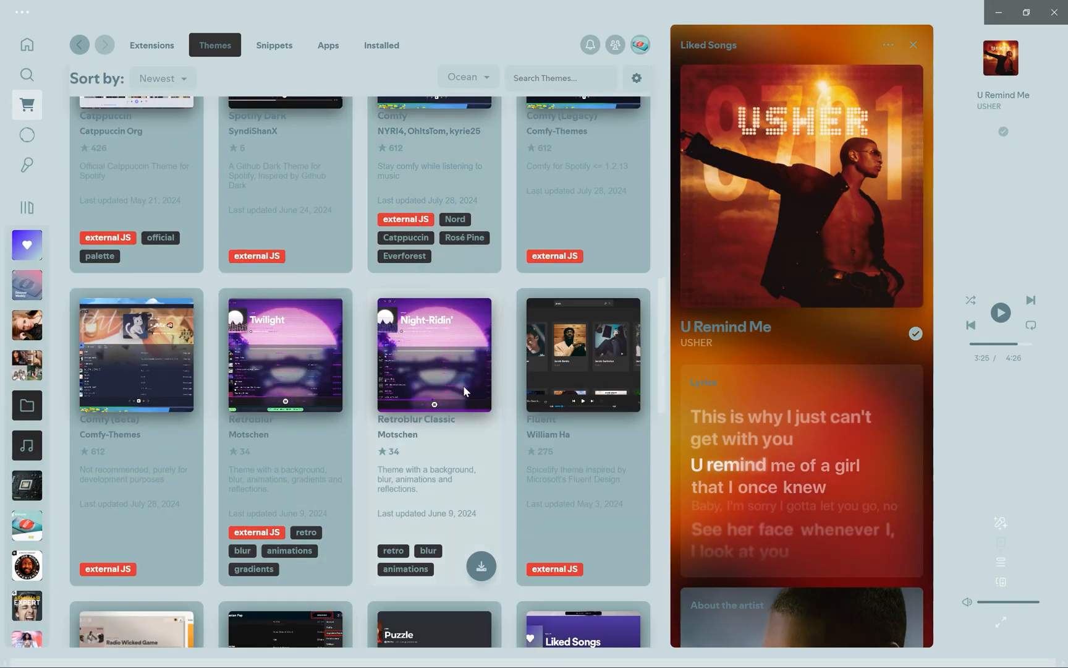
scroll("down", 3)
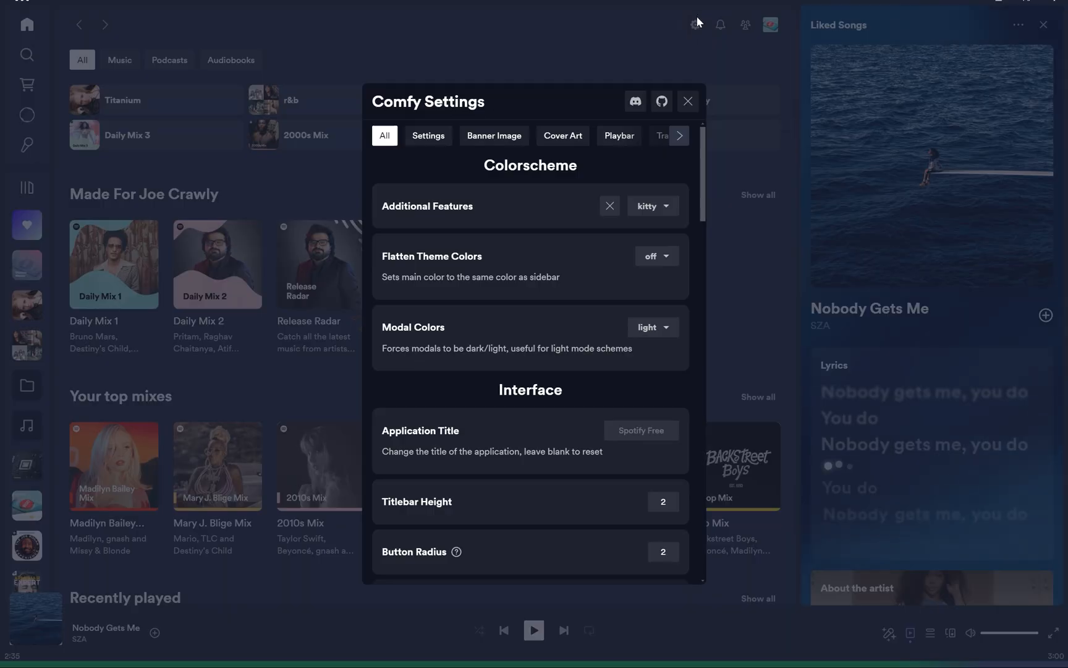
Review Comfy's Banner Image settings, then enable Custom Playbar Layout under Playbar.
left_click(493, 134)
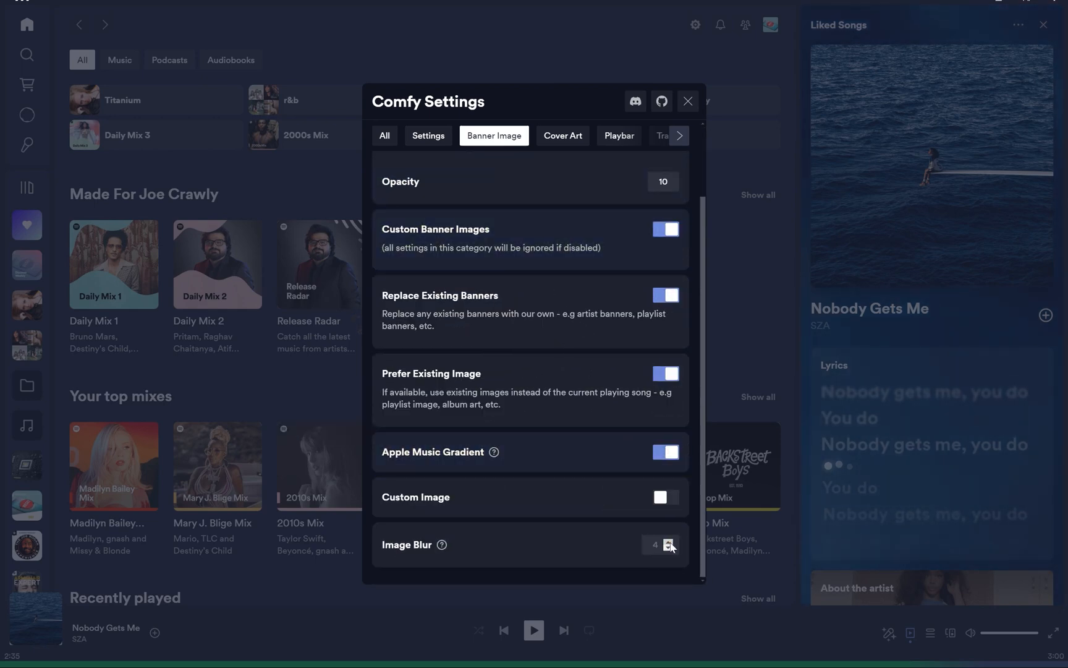
left_click(619, 136)
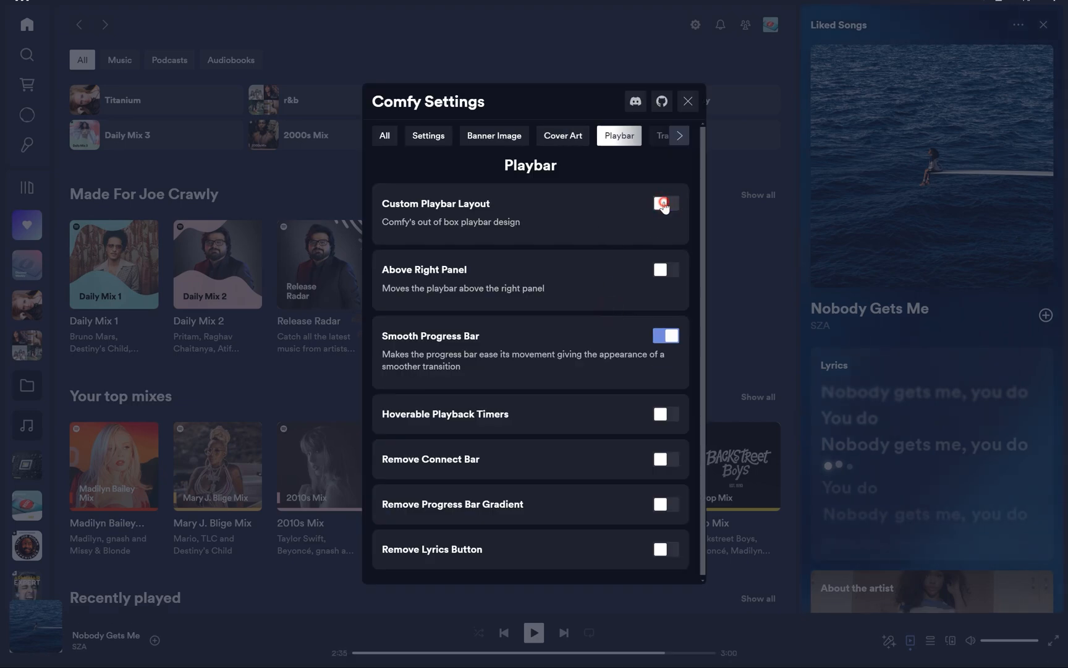
left_click(664, 203)
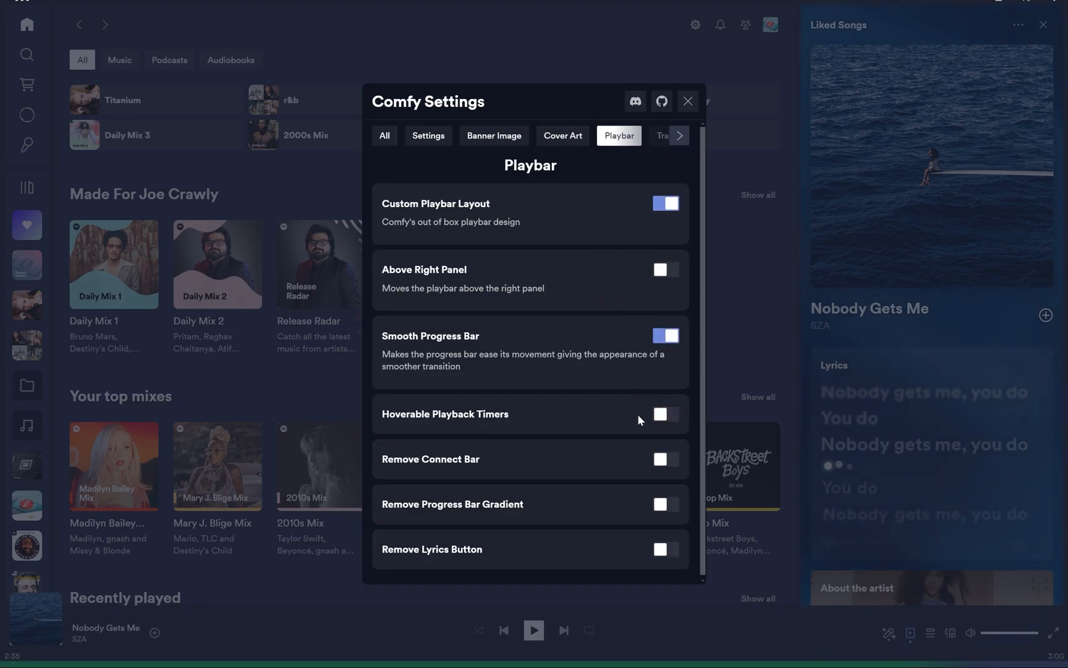